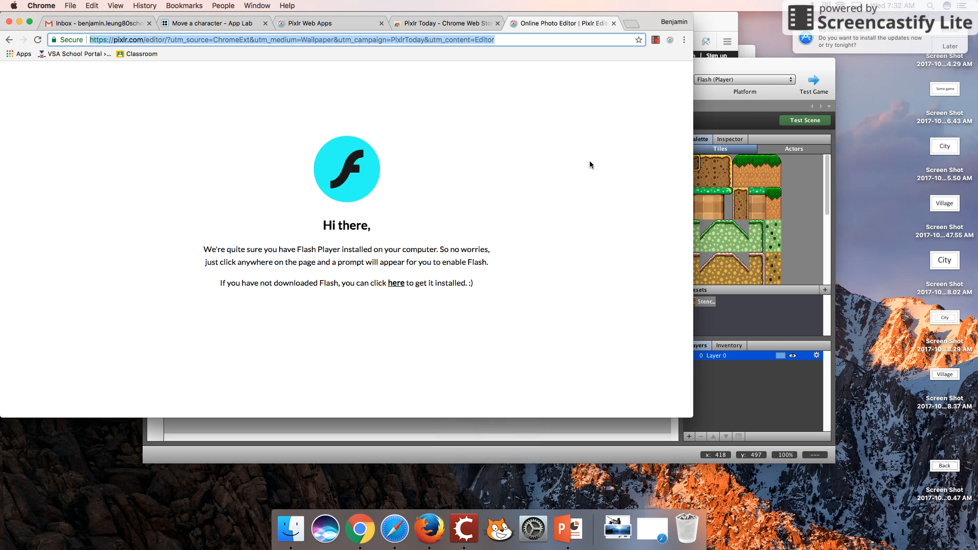
mouse_move(644, 266)
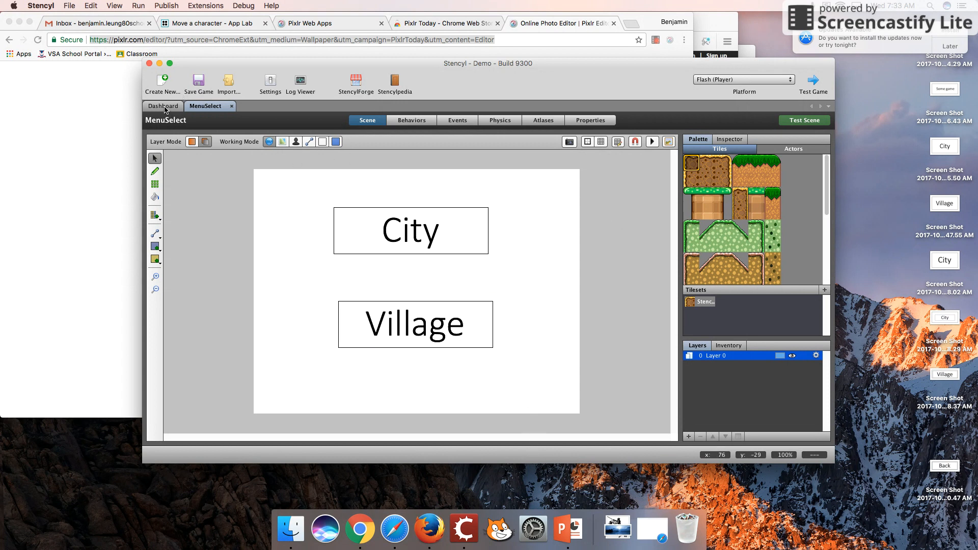
Step: From the Dashboard backgrounds list, create a new background named Fantasy
click(162, 105)
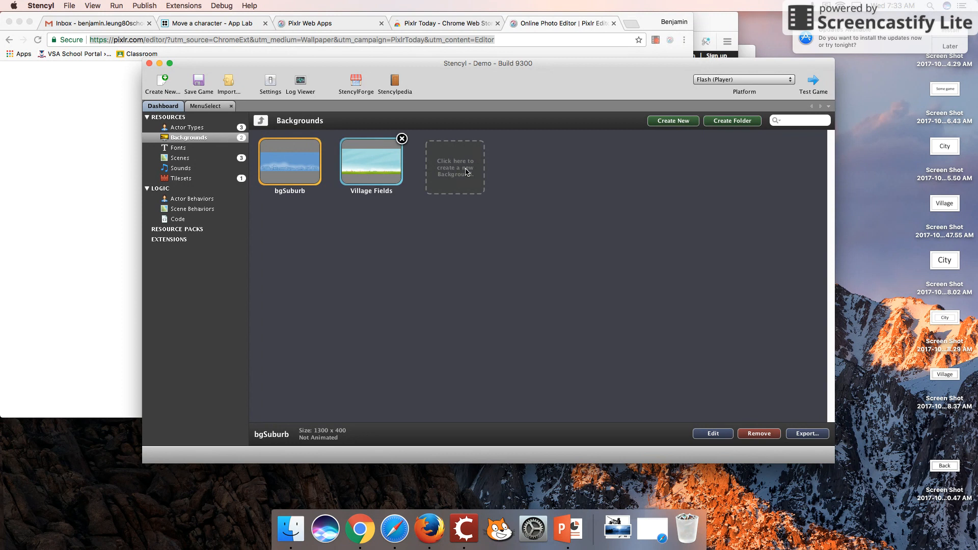
click(371, 161)
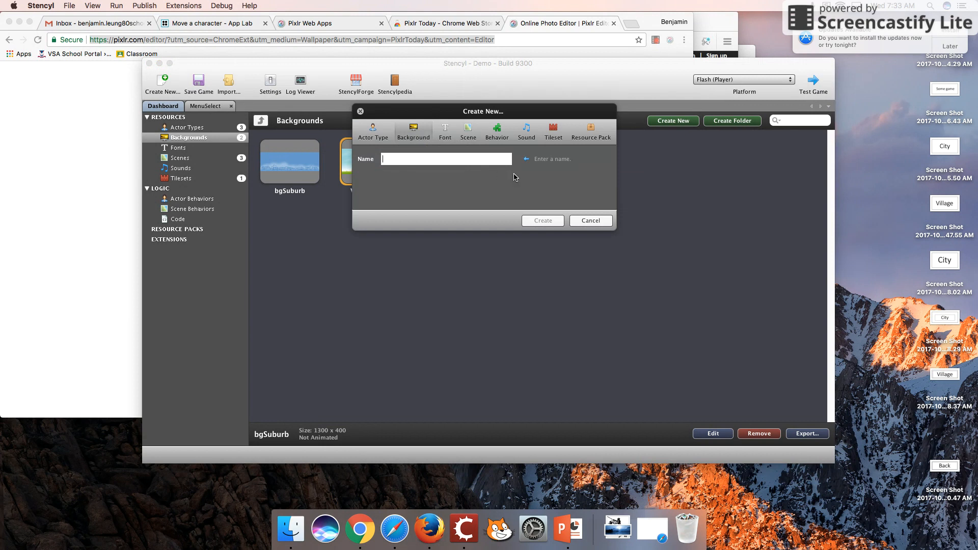
text(Fantasy)
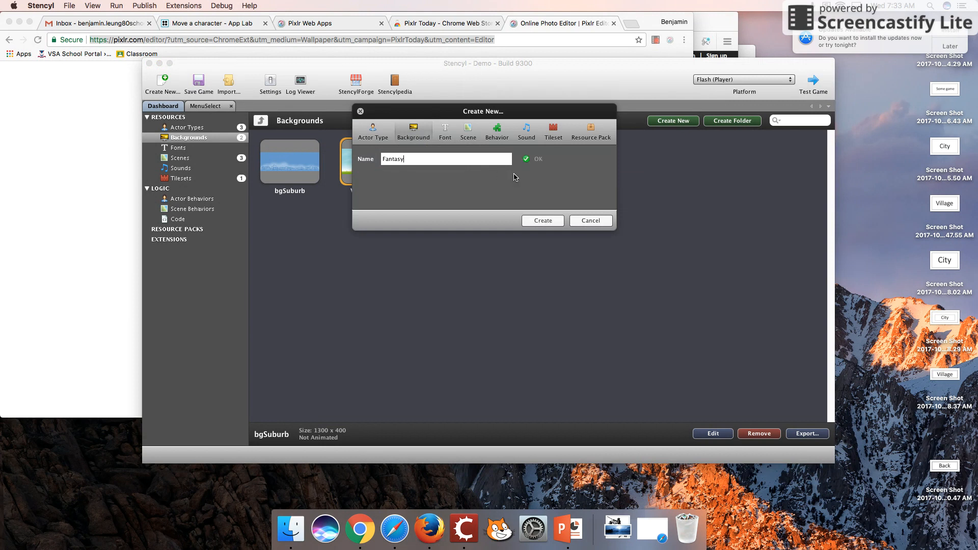
click(541, 220)
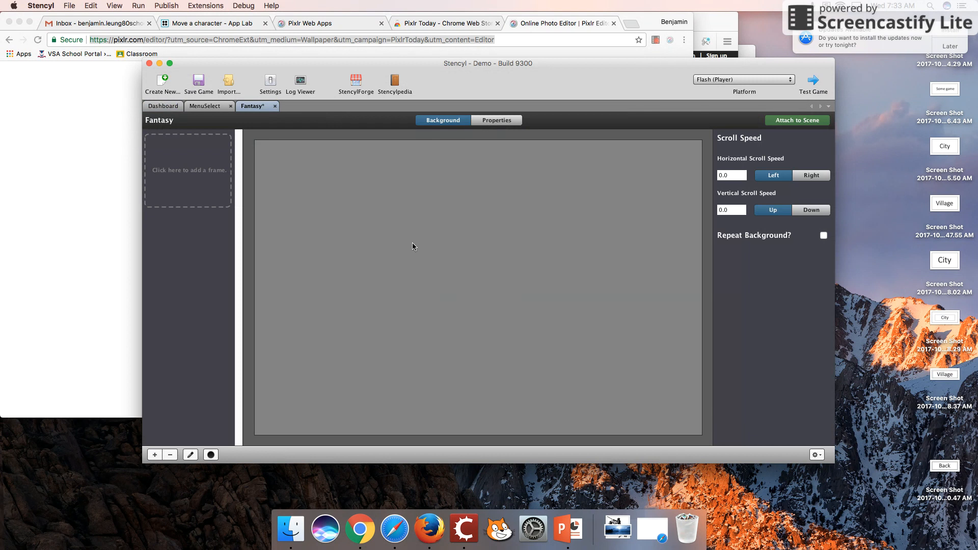
mouse_move(359, 528)
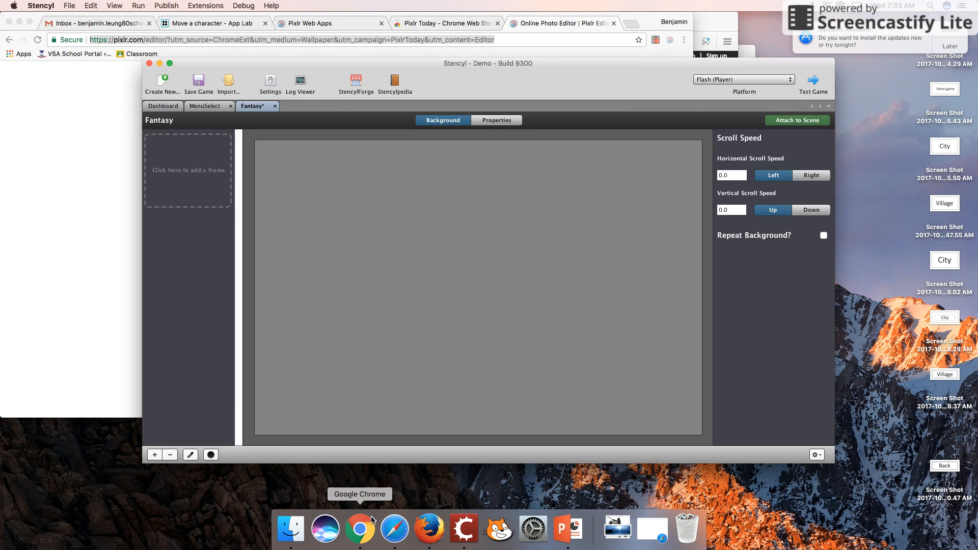
mouse_move(526, 281)
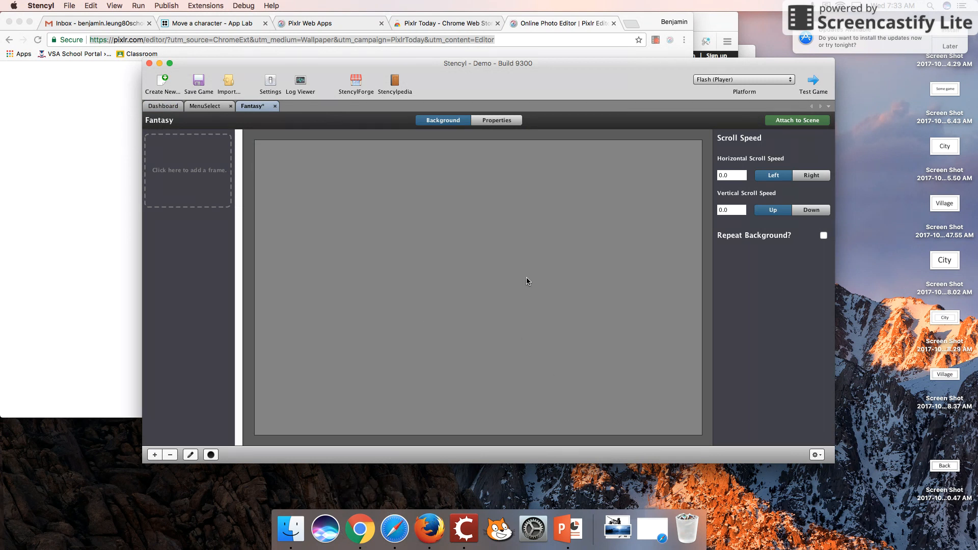
mouse_move(390, 223)
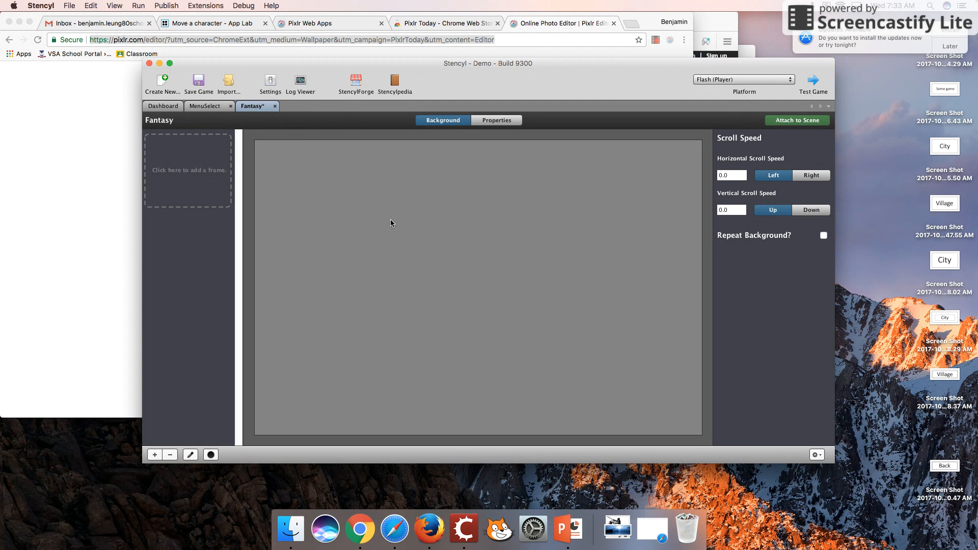
Step: Import rock-1230670_1920.jpg from Downloads as the Fantasy background's first frame
click(187, 170)
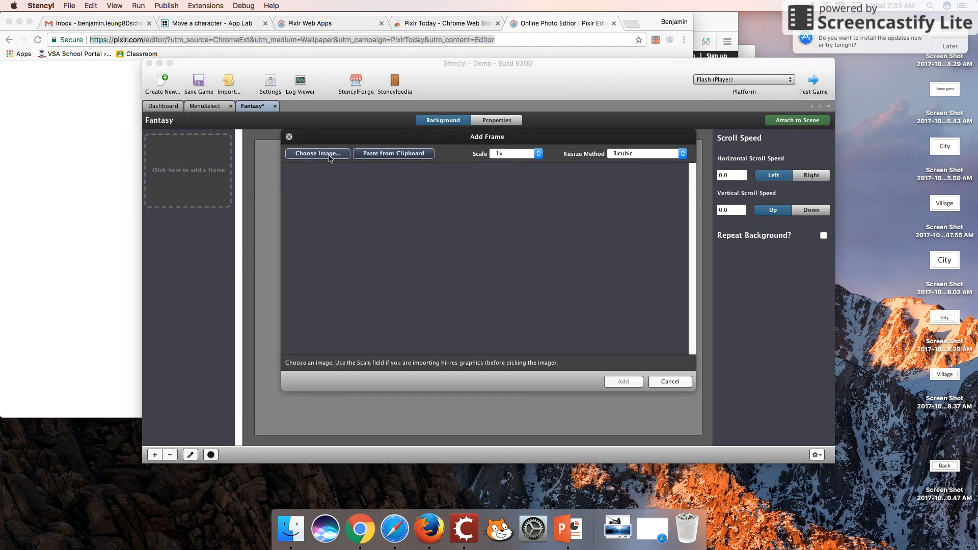
click(317, 154)
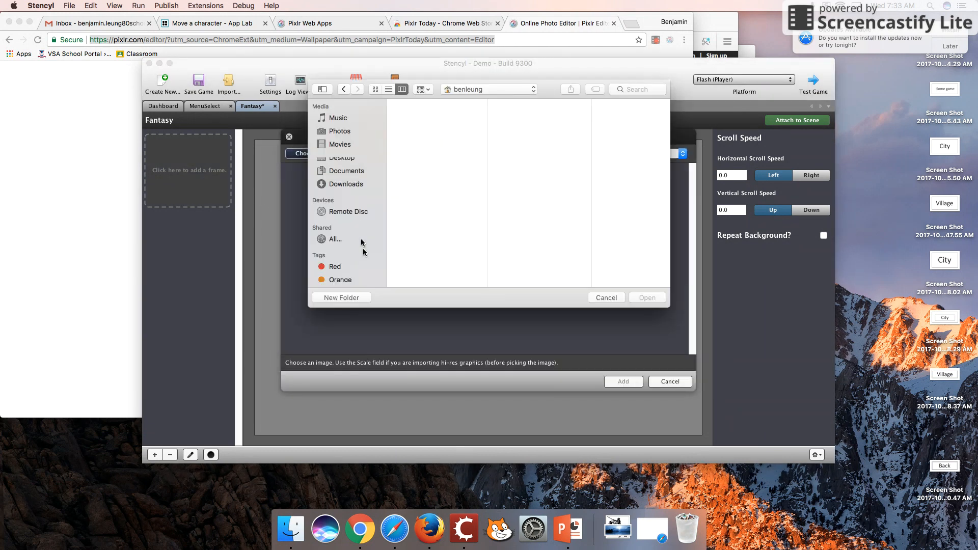
click(346, 184)
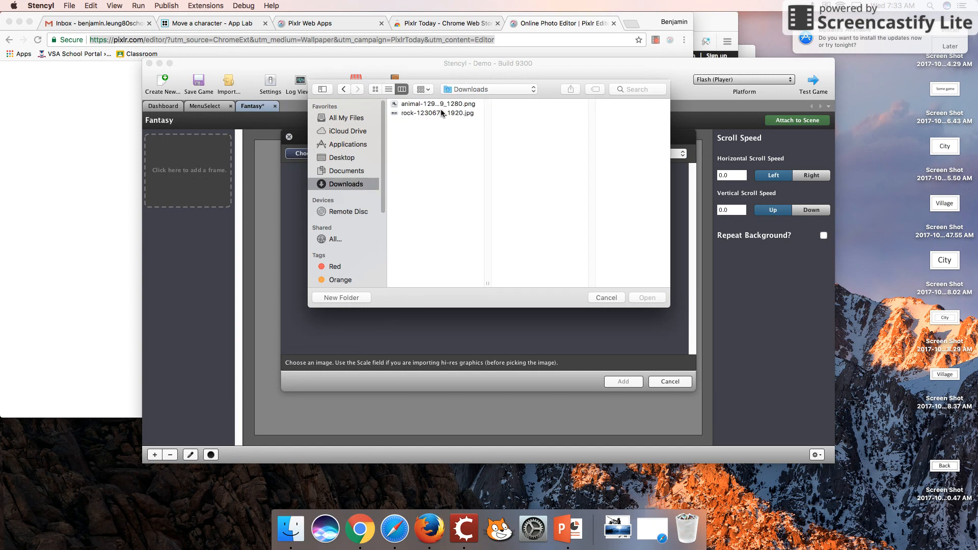
click(434, 113)
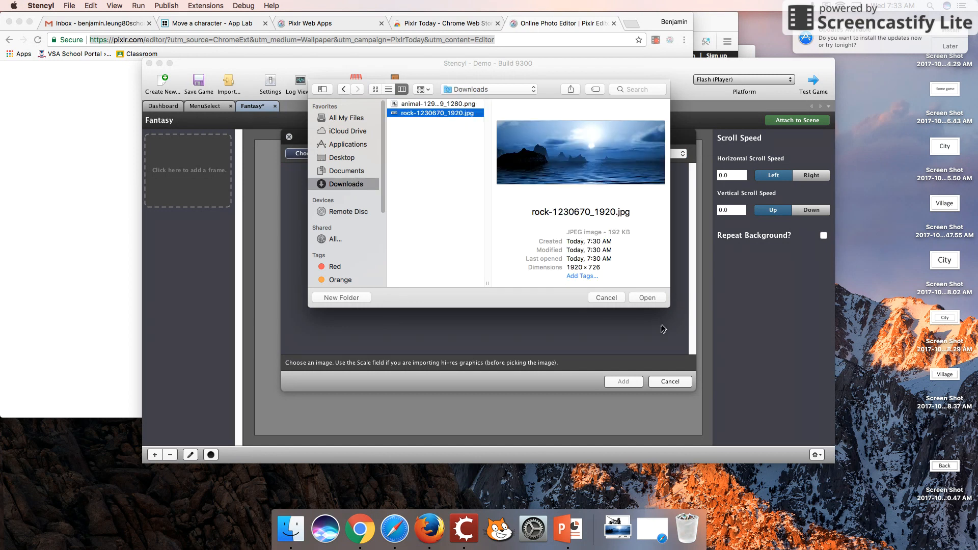
mouse_move(649, 310)
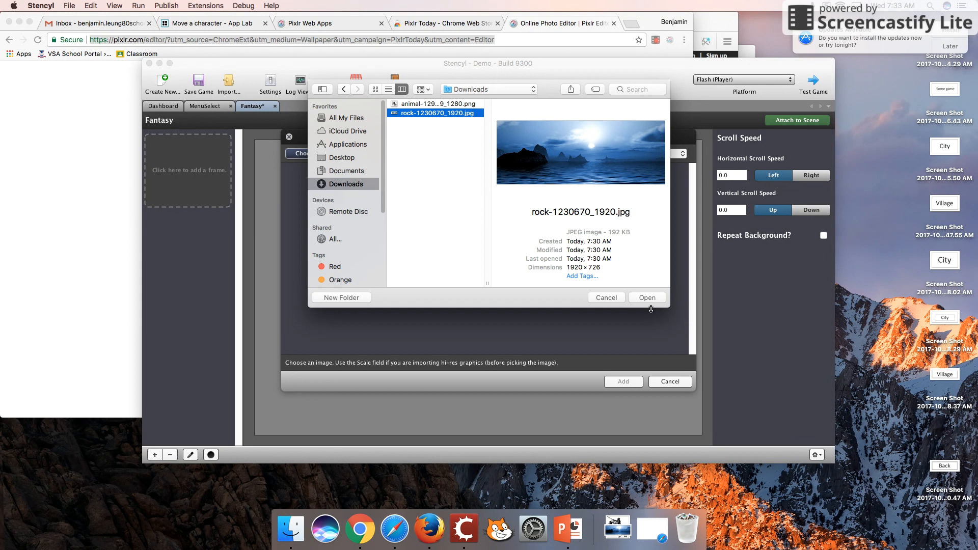
click(604, 296)
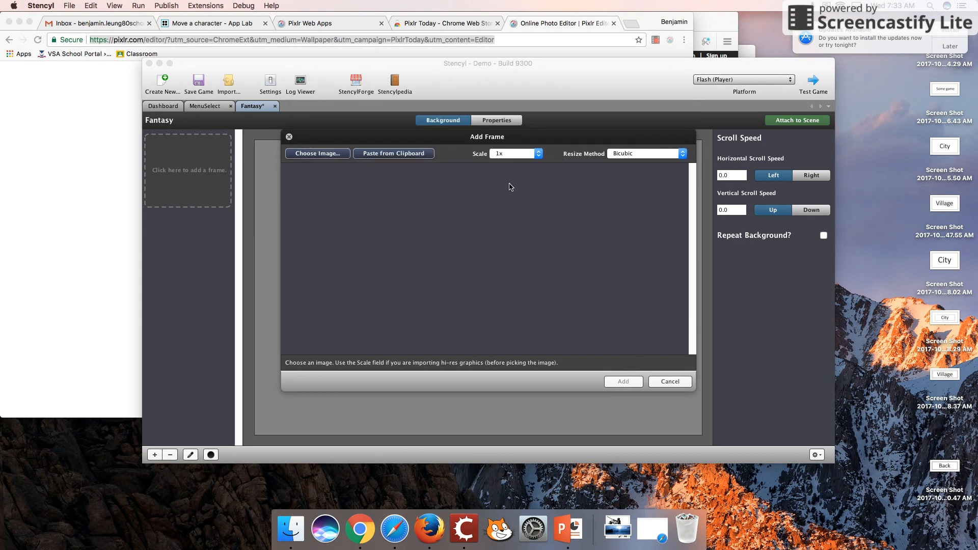
mouse_move(430, 235)
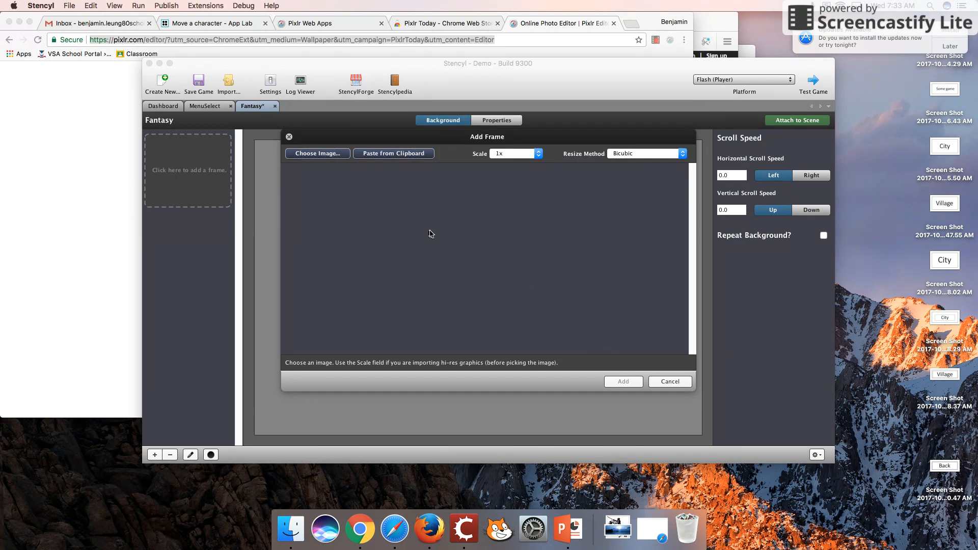
click(316, 153)
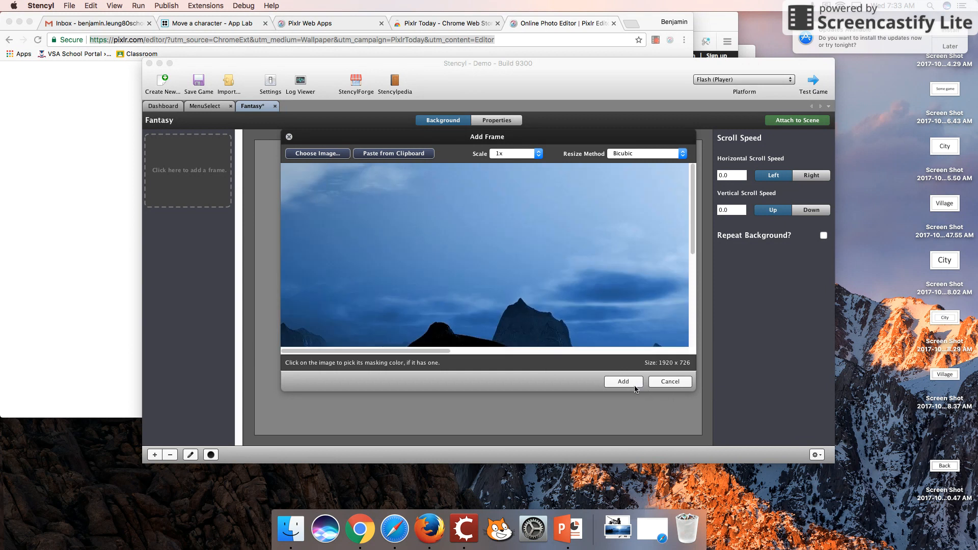
click(622, 381)
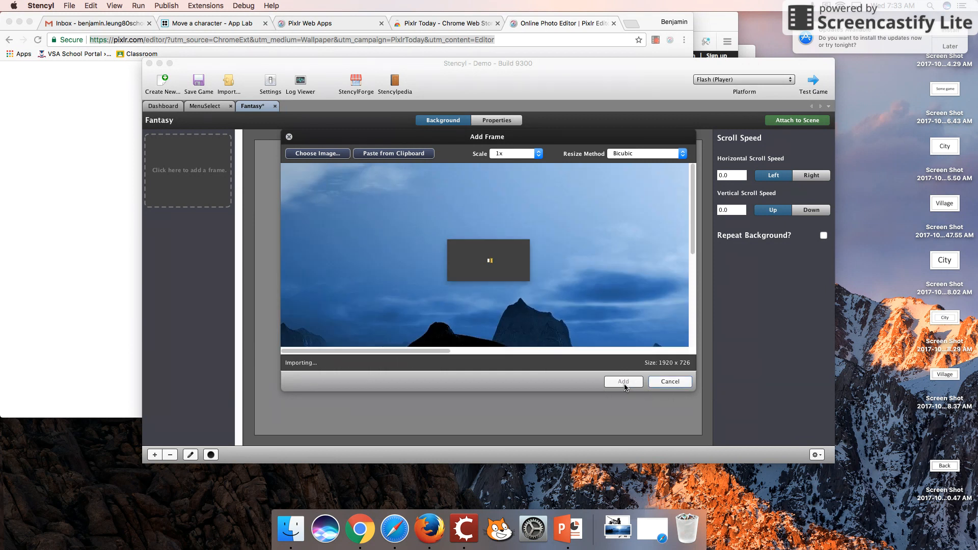
click(621, 381)
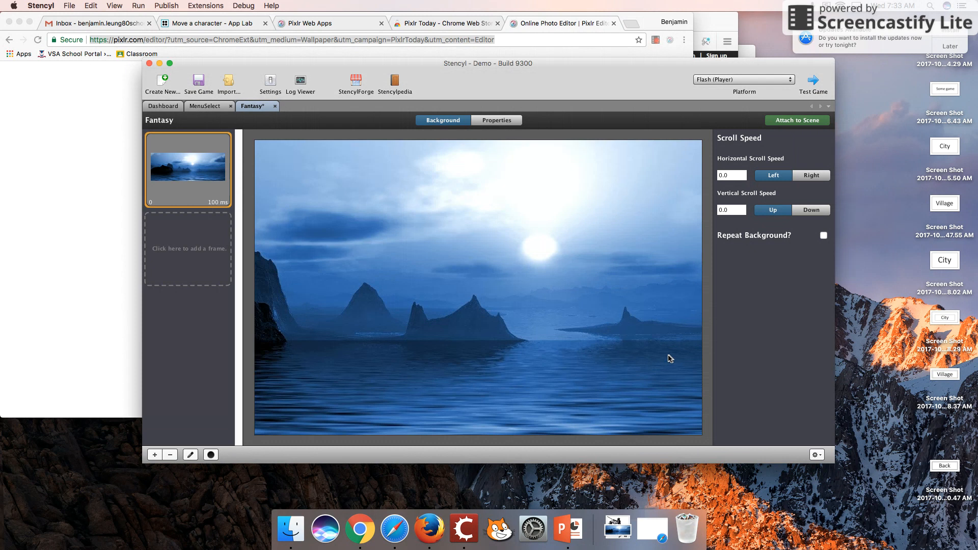
mouse_move(543, 170)
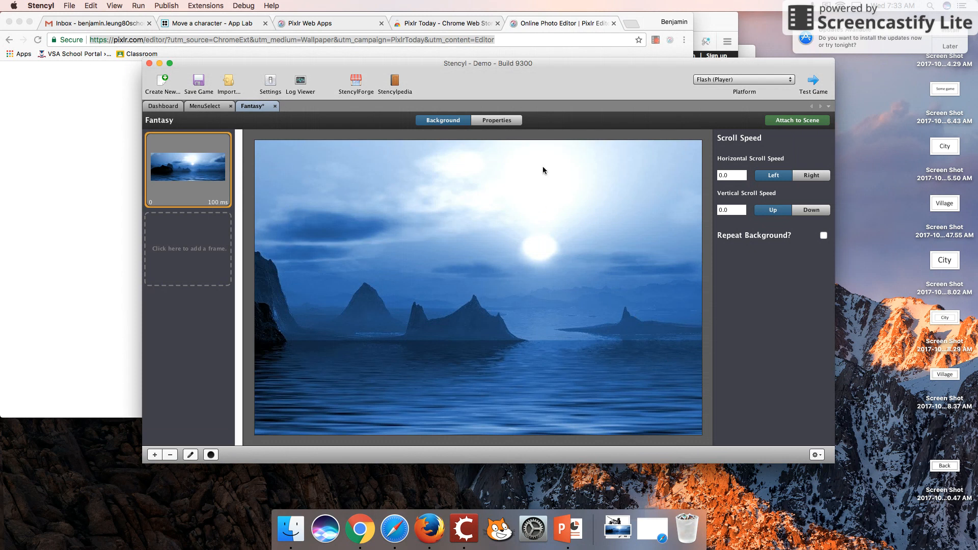
mouse_move(376, 119)
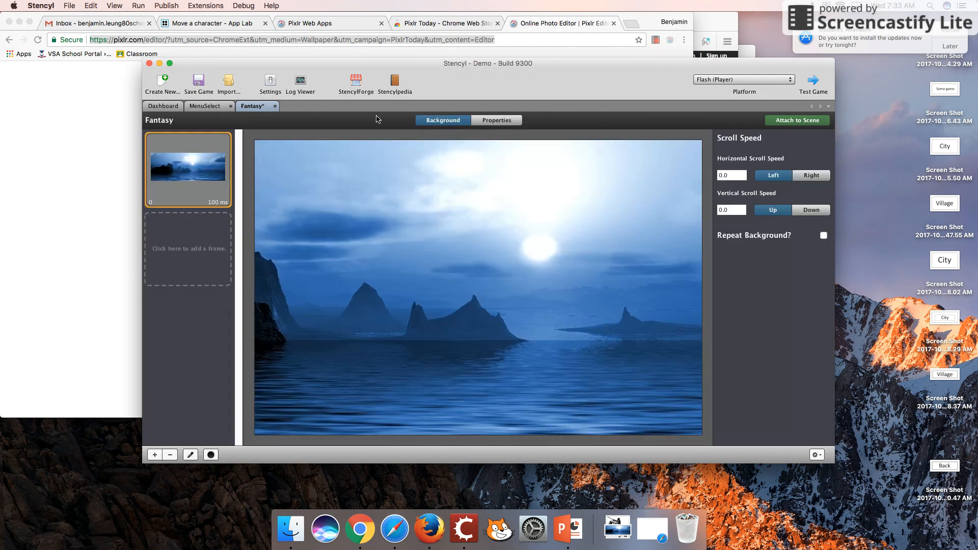
Step: In Finder's Downloads, select rock-1230670_1920.jpg to read its 1920 × 726 dimensions
click(291, 528)
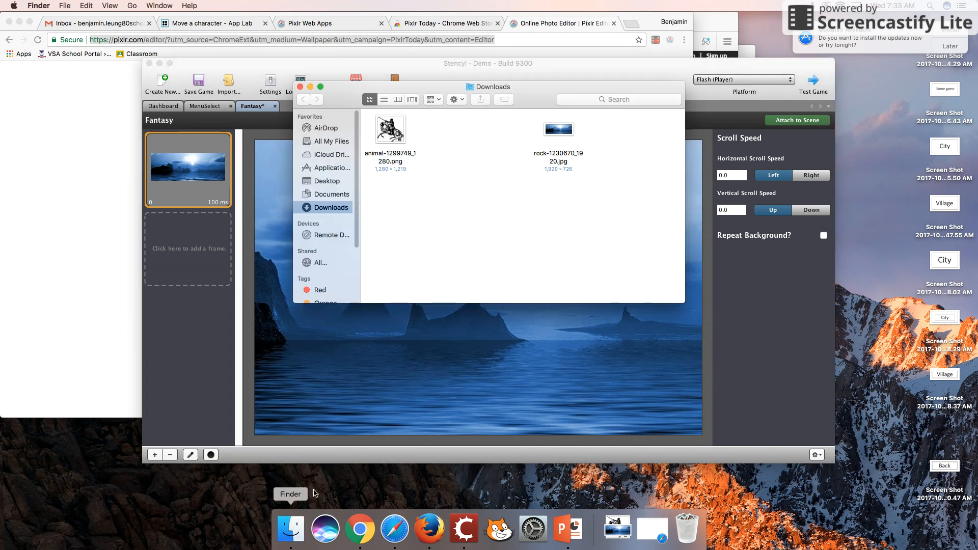
click(558, 130)
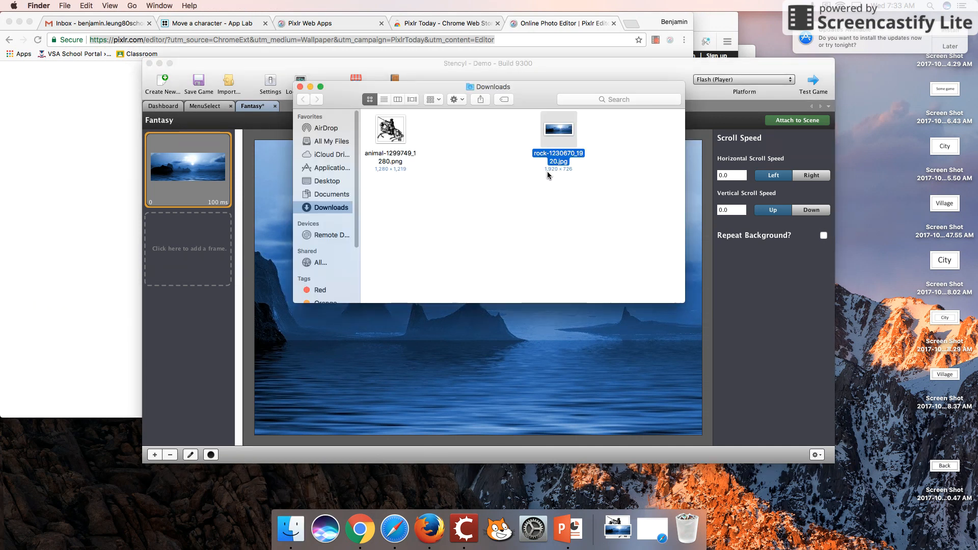
mouse_move(567, 170)
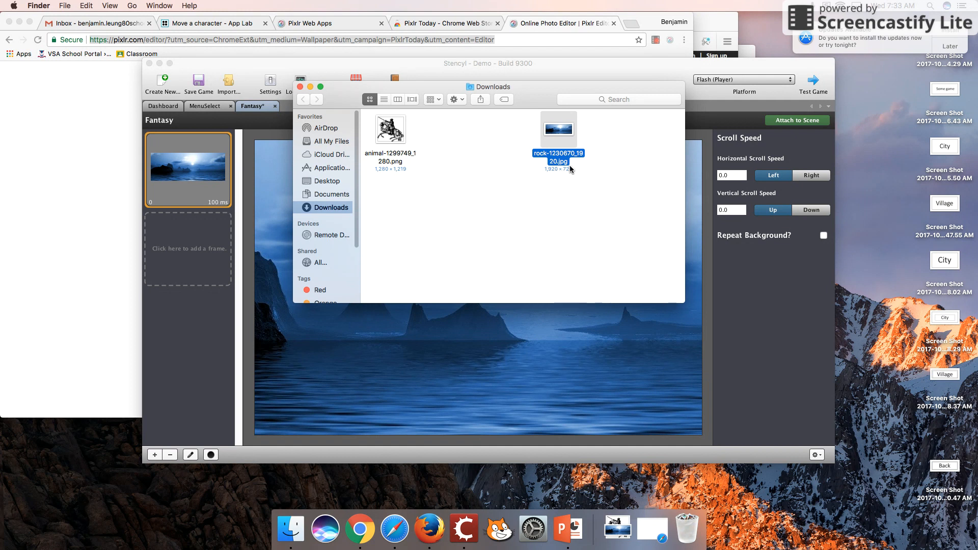
mouse_move(673, 250)
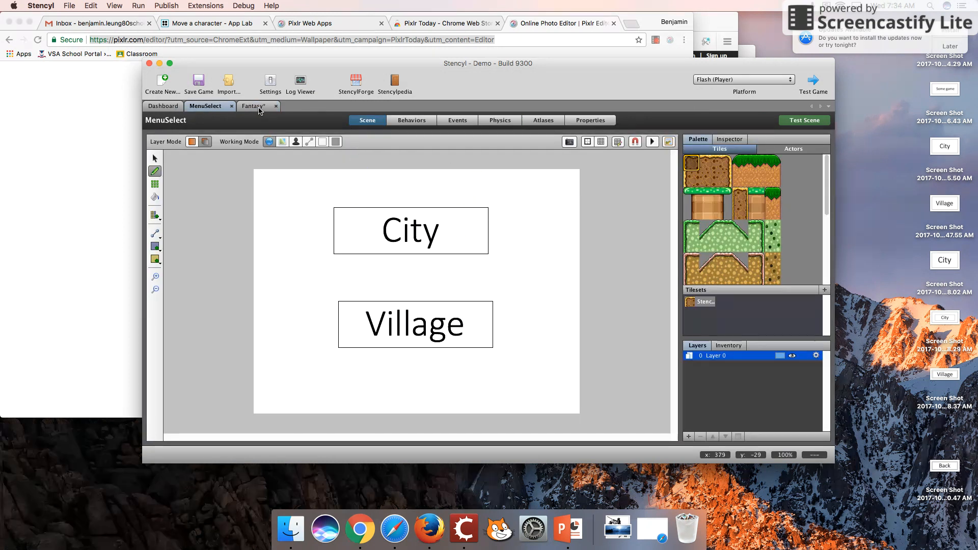
Step: Attach the Fantasy background to MenuSelect as a new layer, then preview the rock photo
click(253, 105)
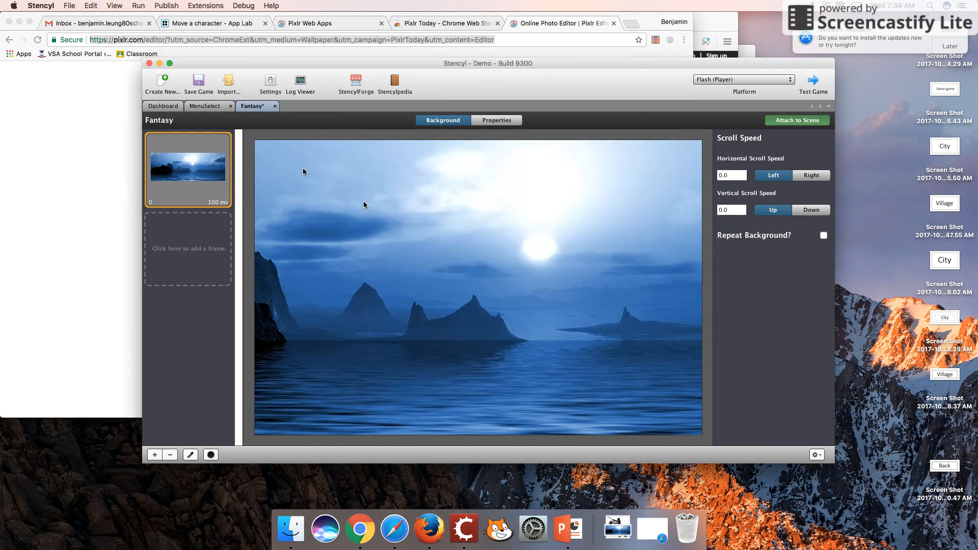
click(205, 106)
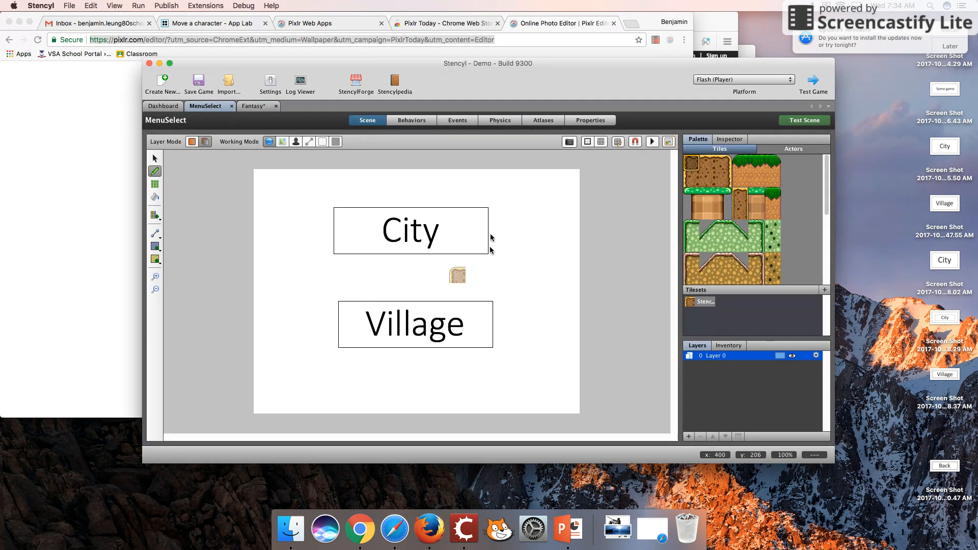
click(410, 230)
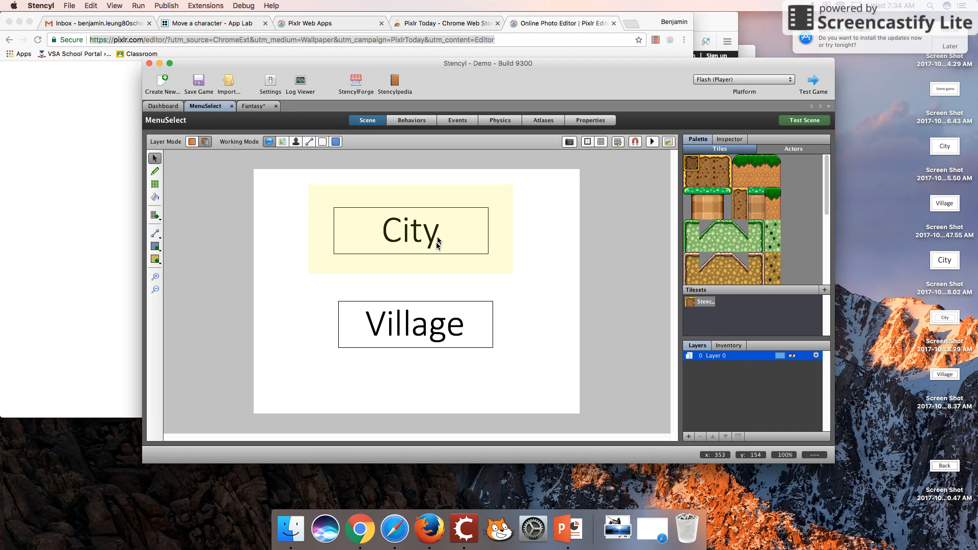
mouse_move(482, 262)
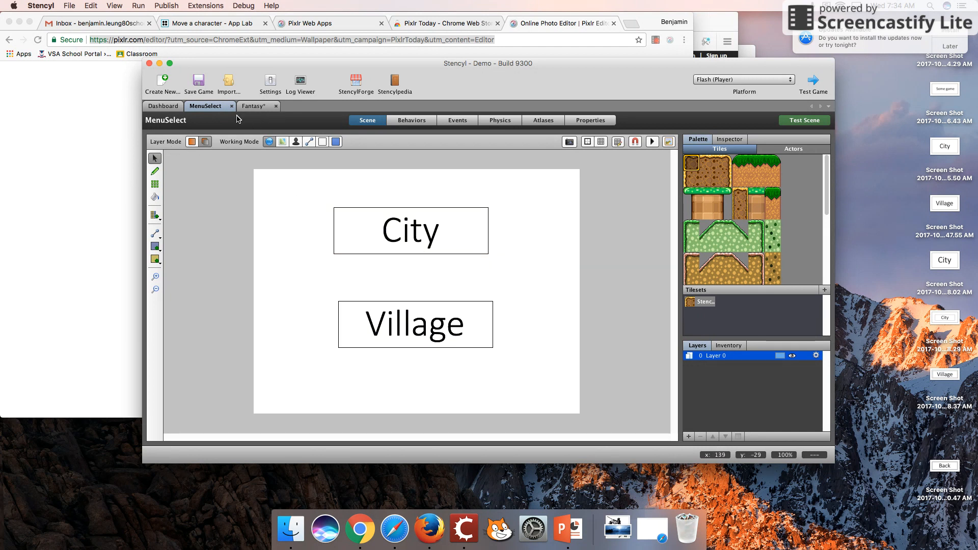
click(252, 105)
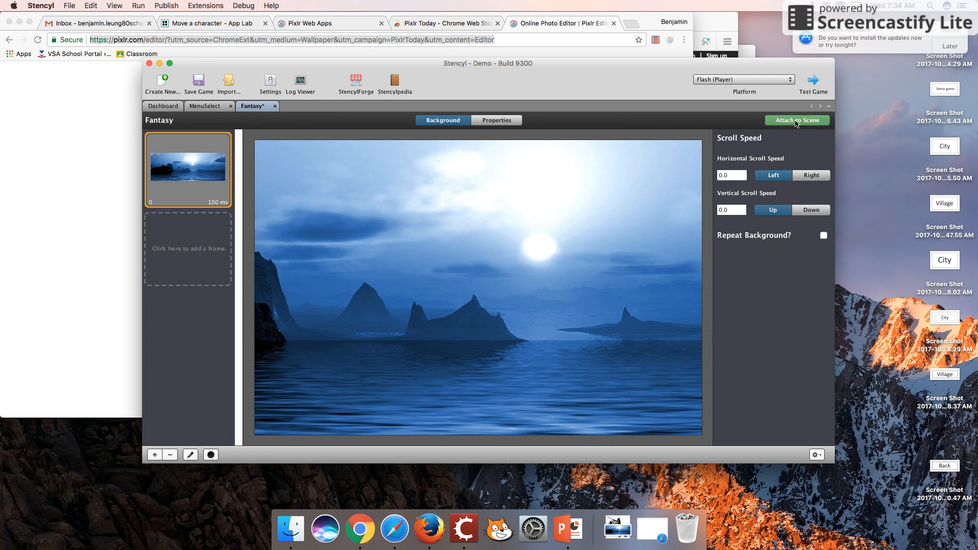
click(796, 120)
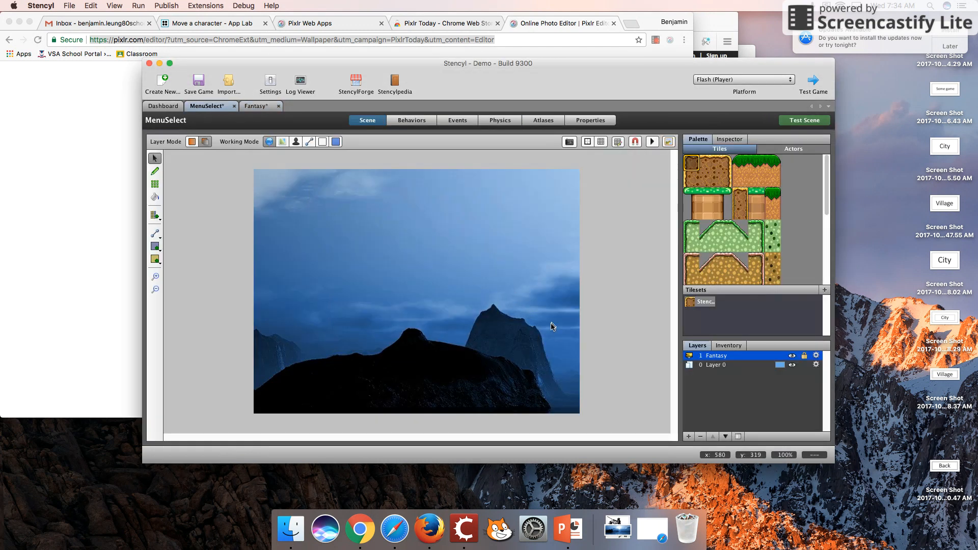
mouse_move(460, 307)
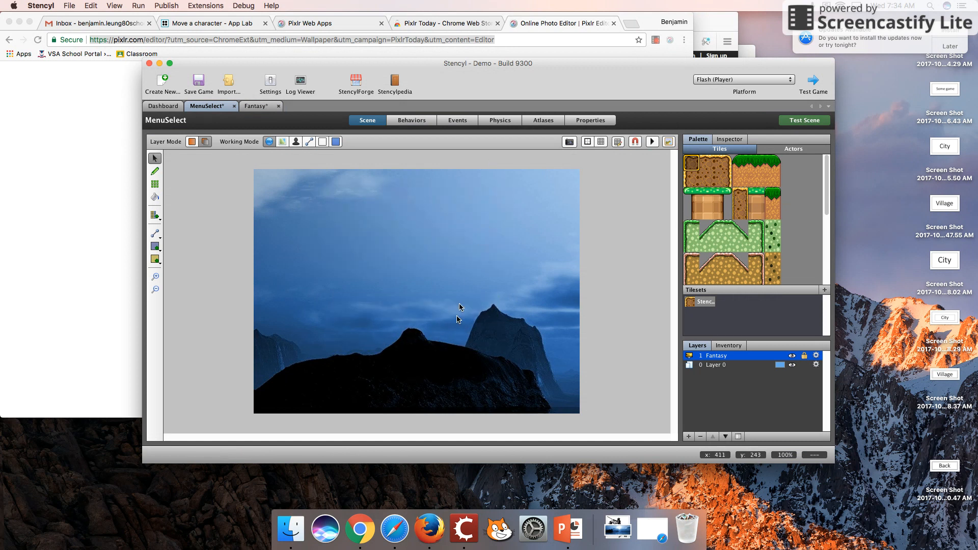
mouse_move(355, 457)
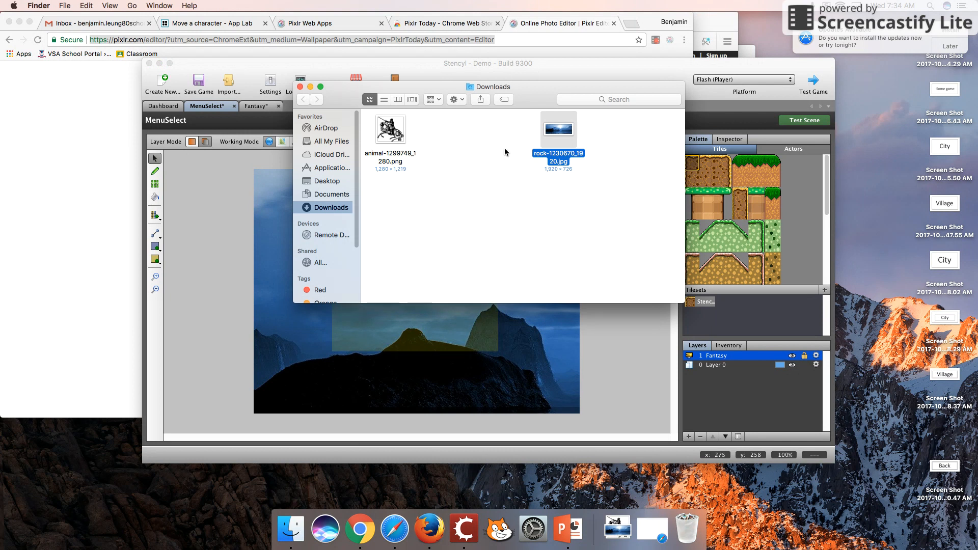
mouse_move(554, 136)
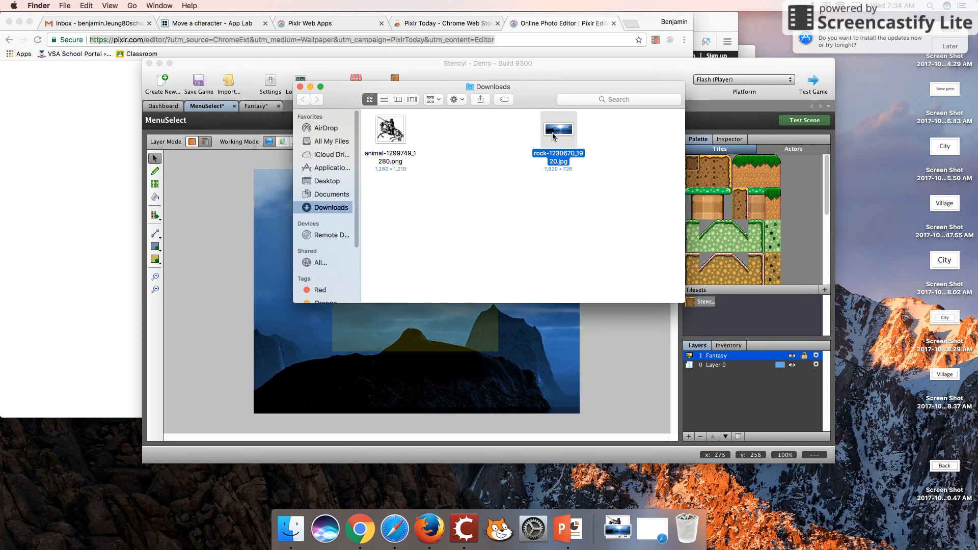
double_click(557, 130)
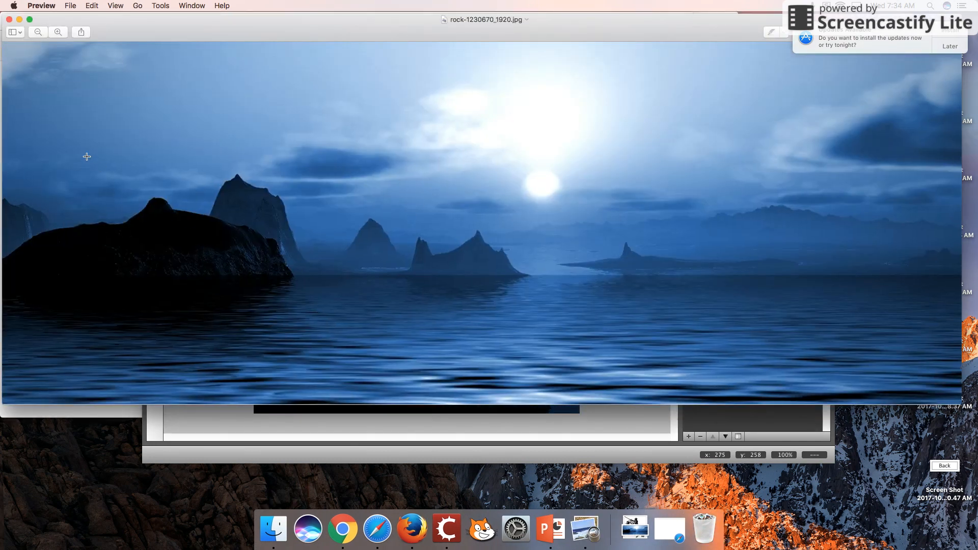
mouse_move(95, 209)
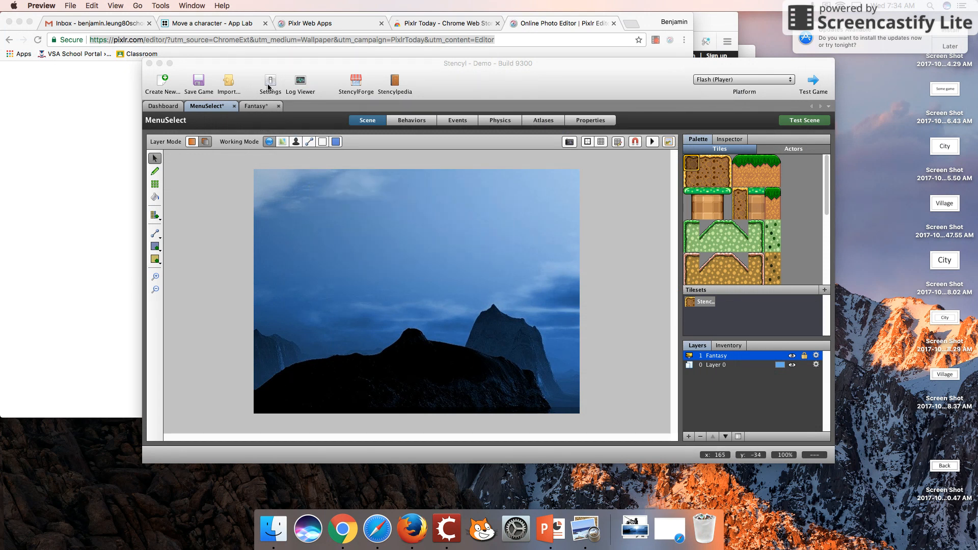
mouse_move(319, 155)
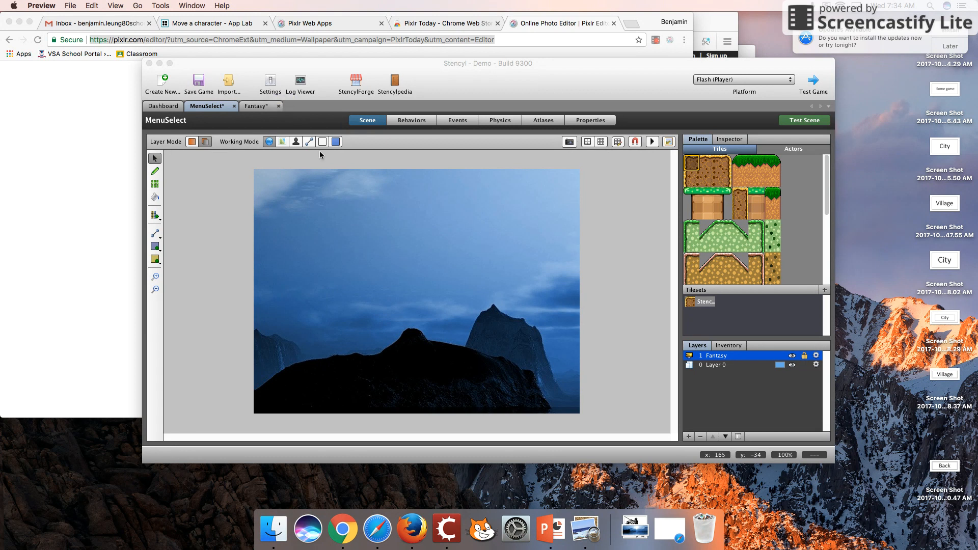
mouse_move(267, 81)
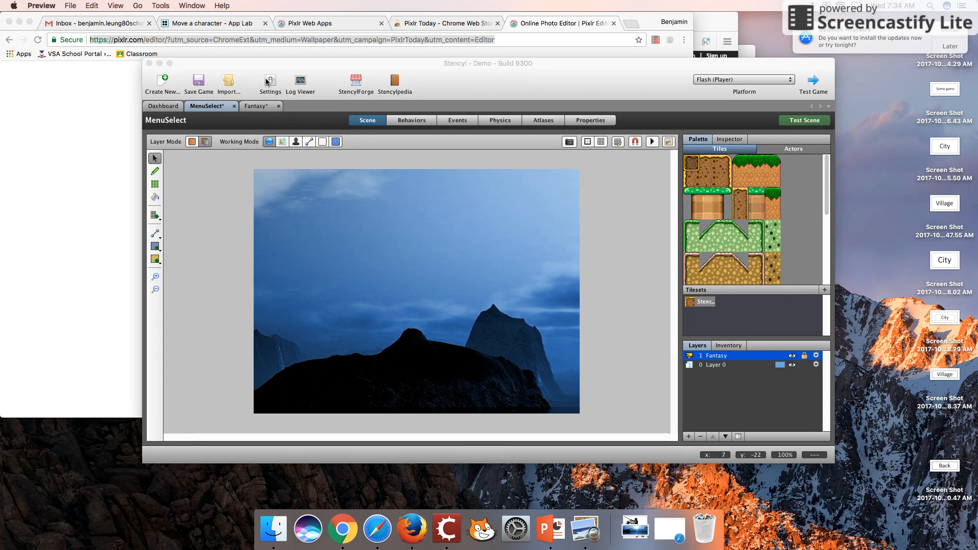
Step: Show Game Settings > Display with the 640 × 480 screen size, and bring up a Finder window
click(269, 82)
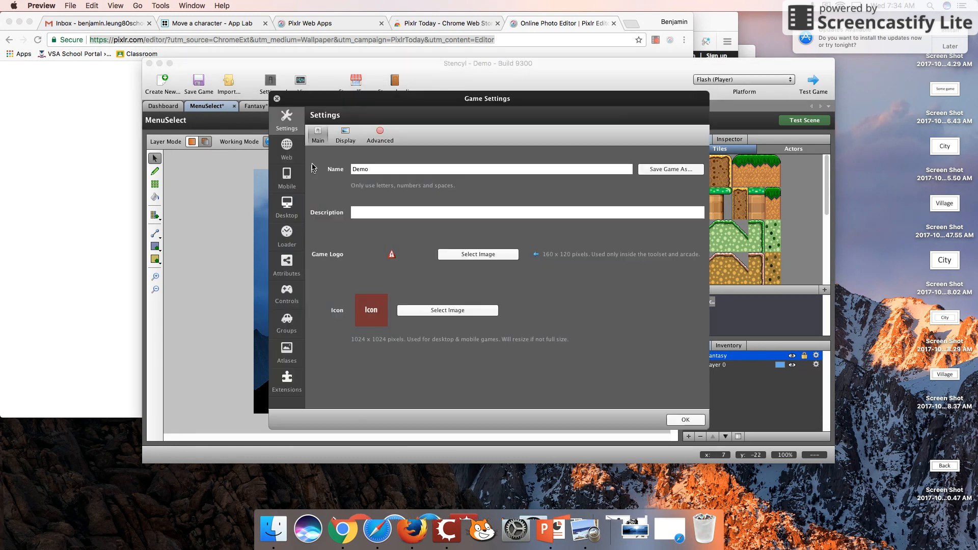
click(345, 133)
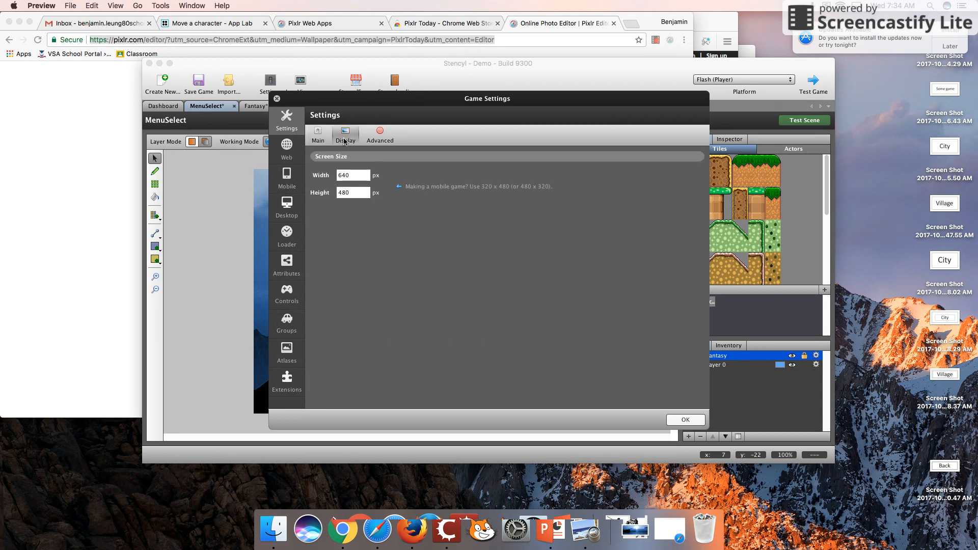
mouse_move(323, 160)
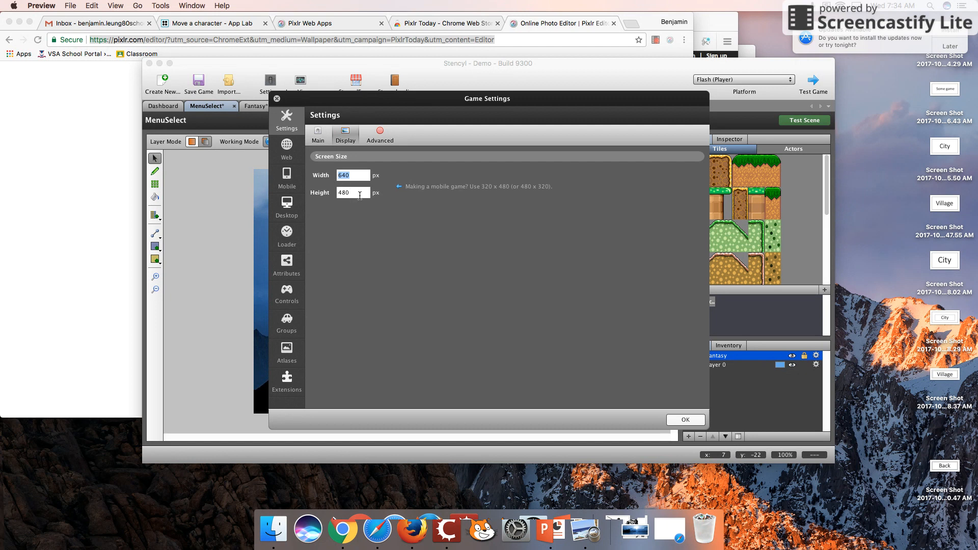
click(353, 193)
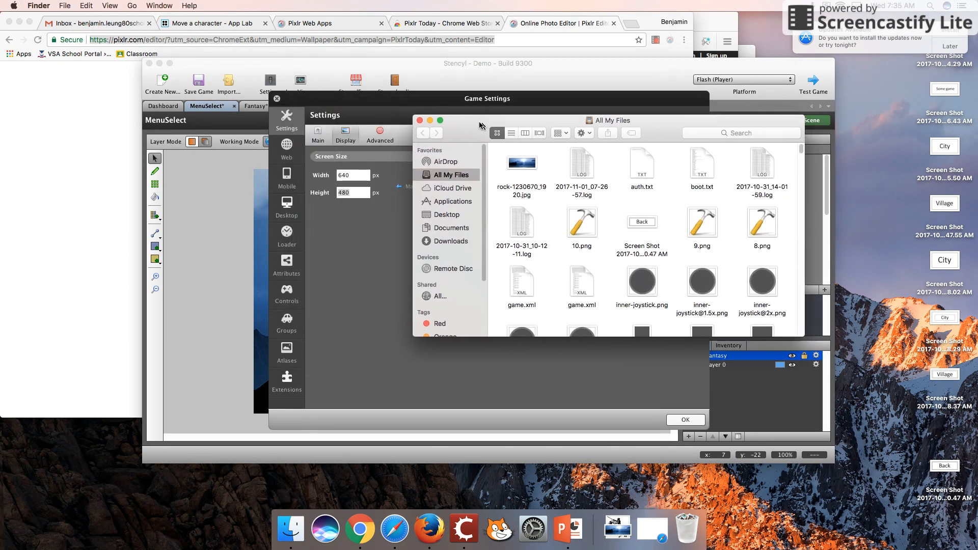
Step: Read the rock image's 1920 × 726 size in Downloads, then close the Game Settings
click(463, 244)
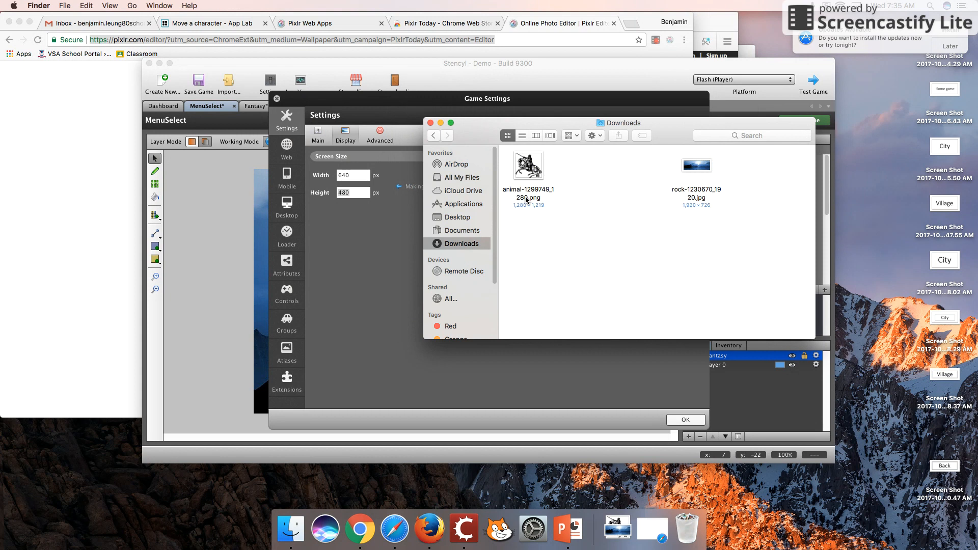
mouse_move(690, 212)
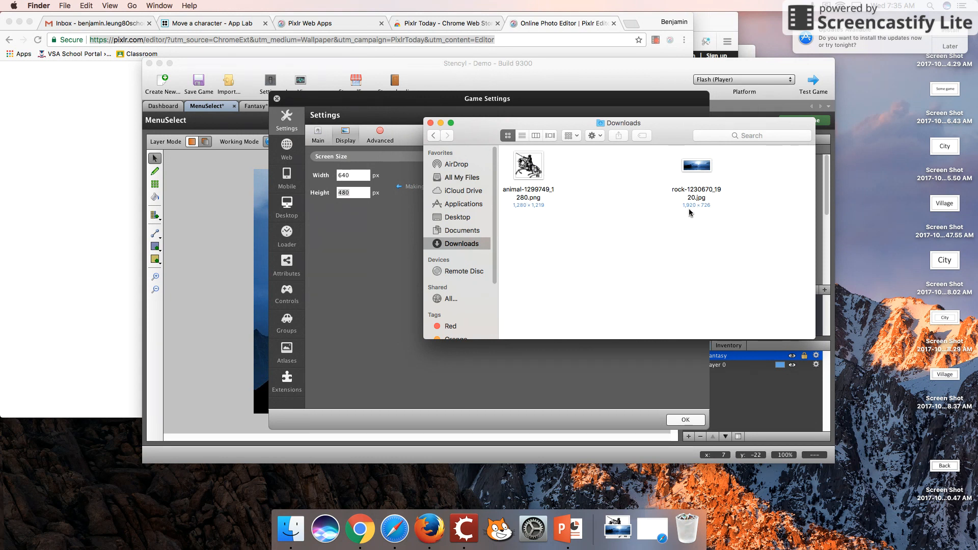
mouse_move(701, 213)
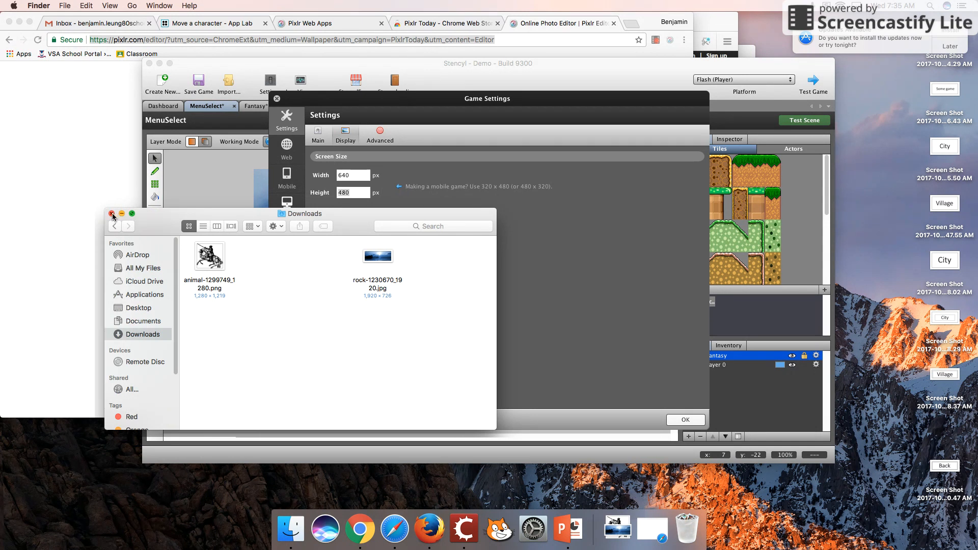
mouse_move(353, 254)
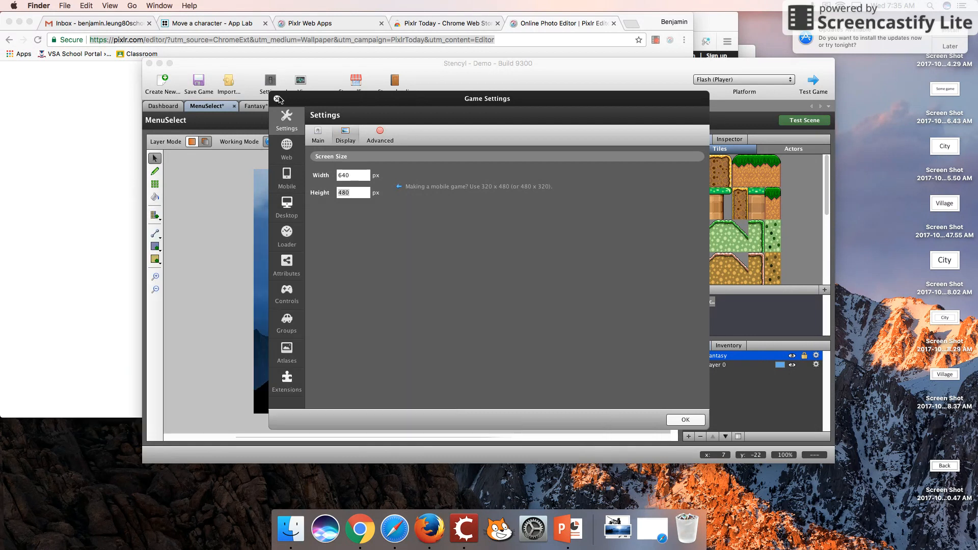
click(685, 419)
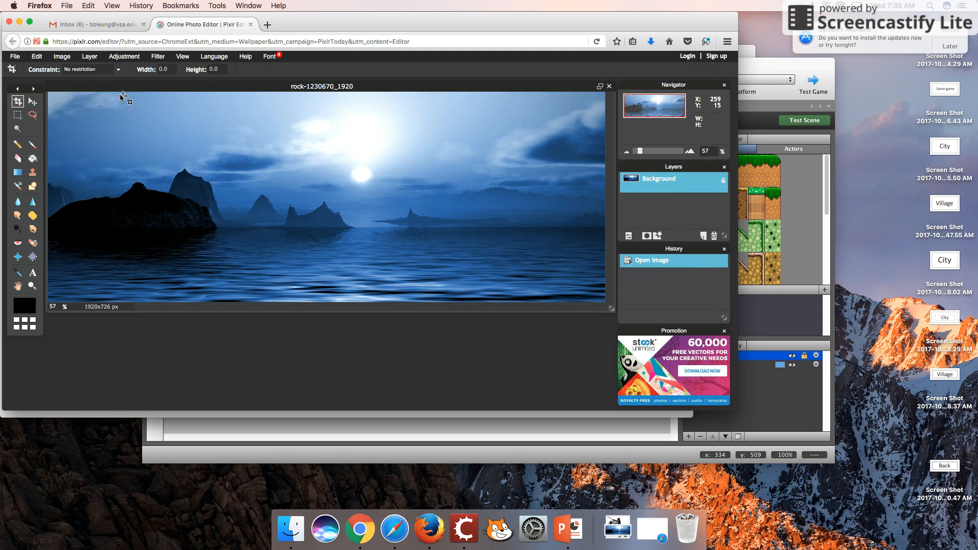
Step: Via Image > Image size, unconstrain proportions and resize the photo to 640 × 480
click(62, 56)
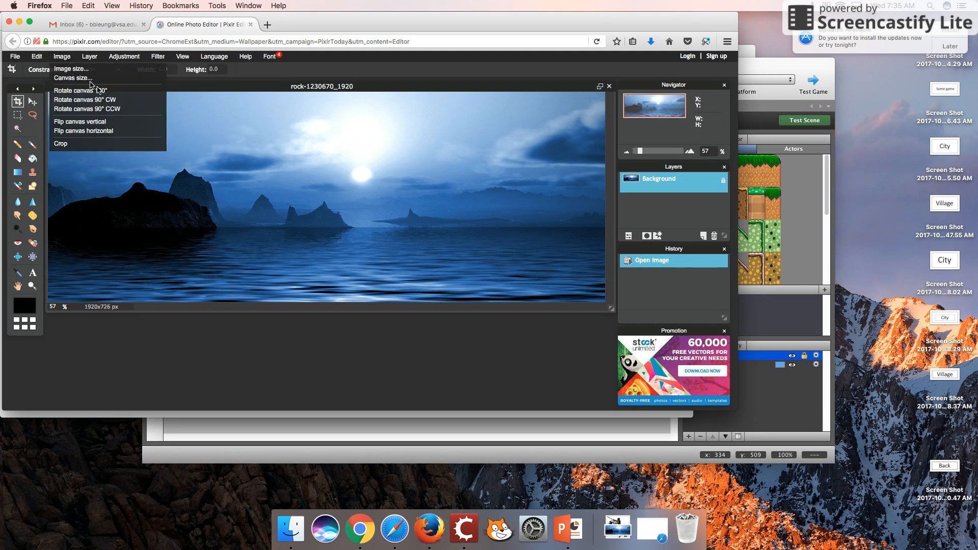
click(70, 69)
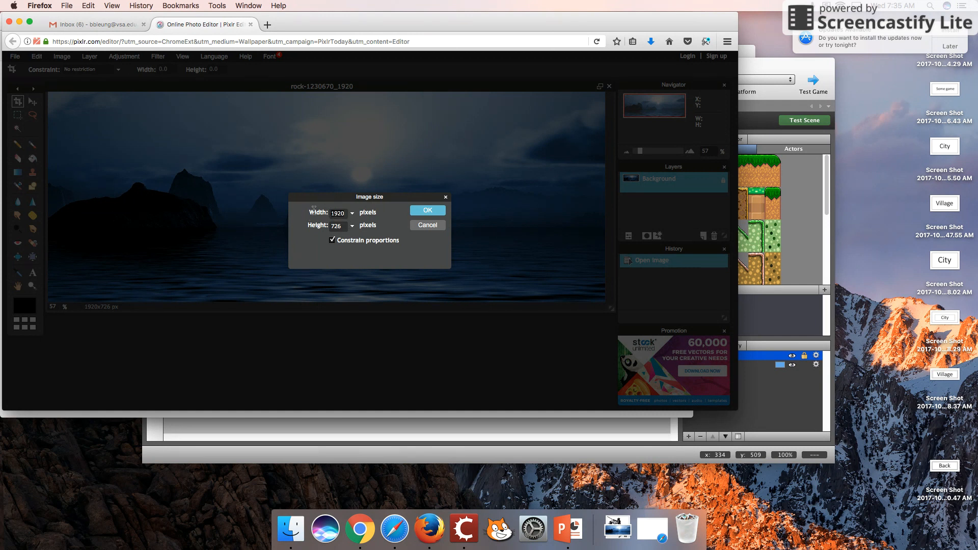
text(640)
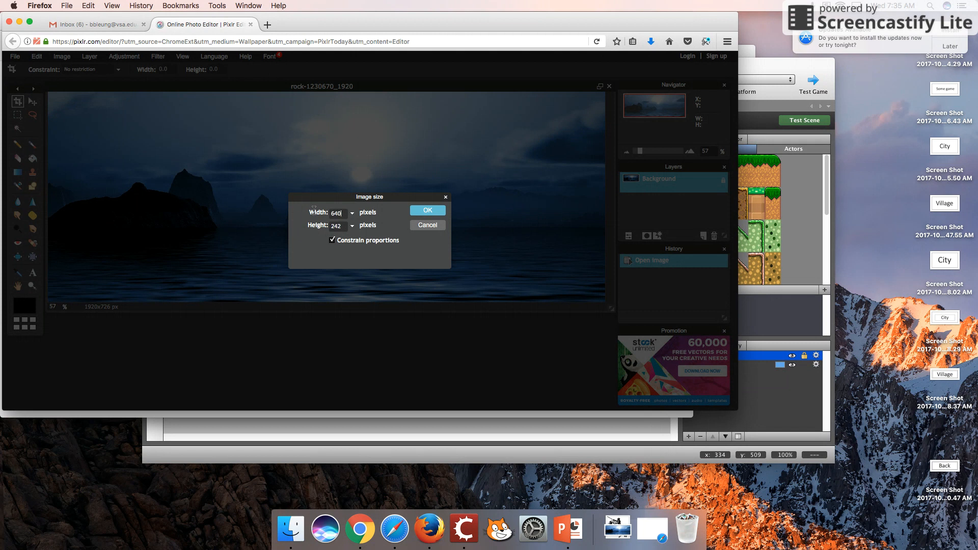
mouse_move(358, 432)
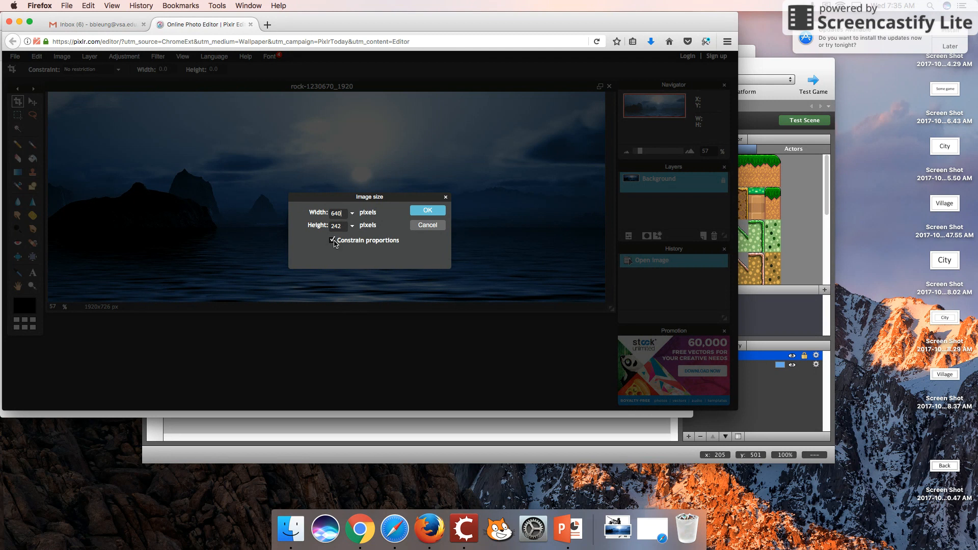
click(332, 240)
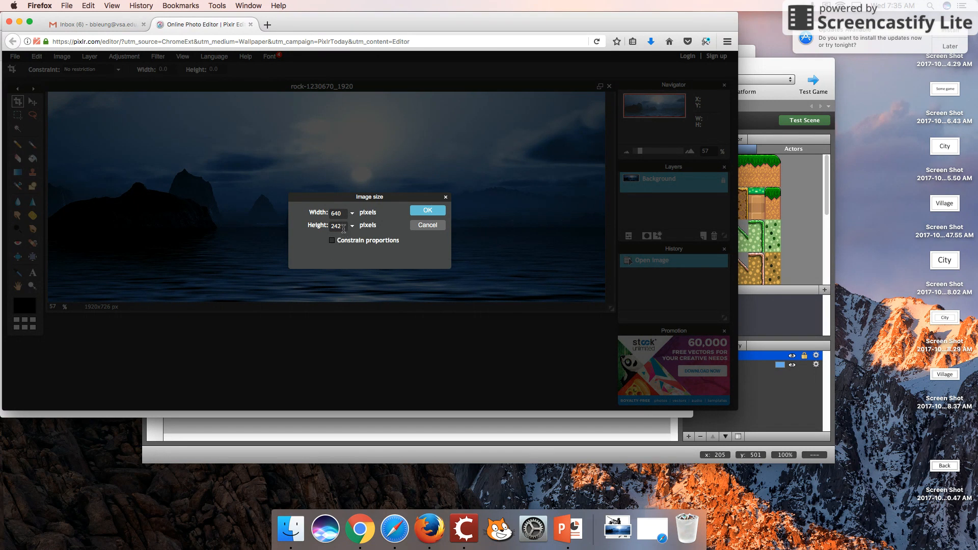
text(480)
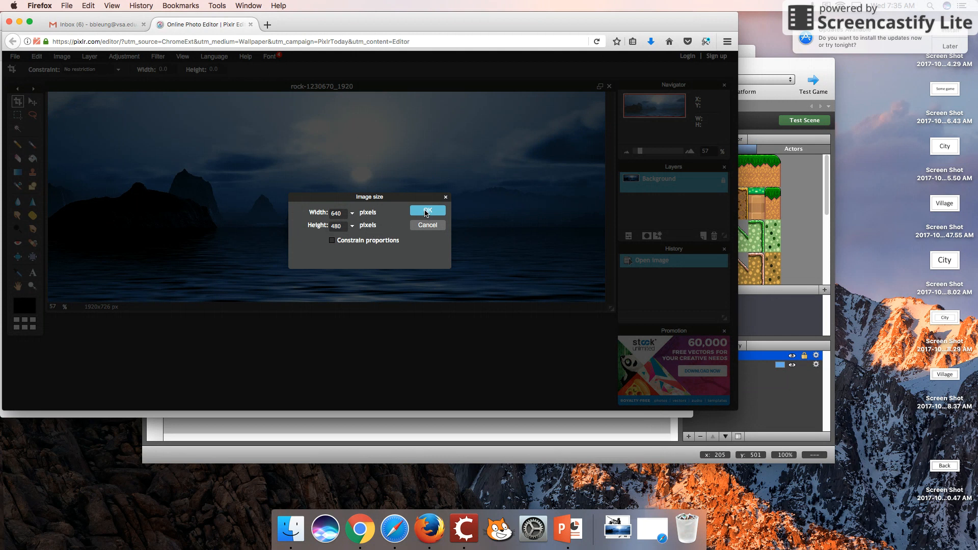
click(427, 210)
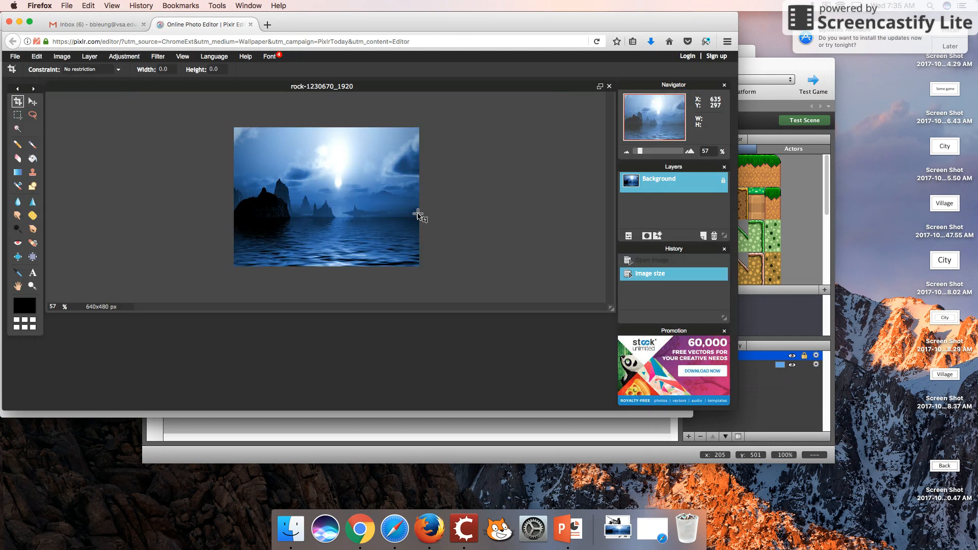
mouse_move(358, 193)
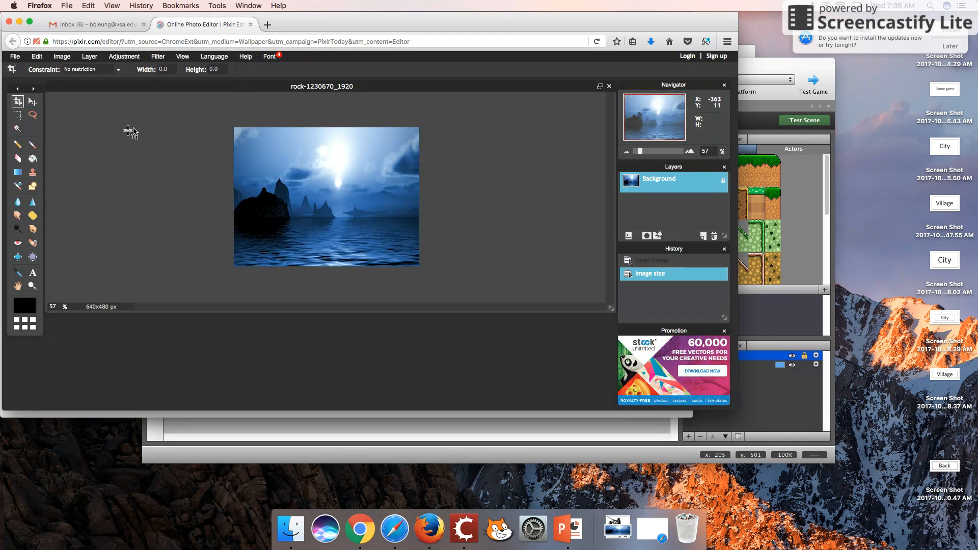
Step: Save the resized photo as RockSmall.jpg (JPEG) in Downloads and bring Stencyl back to front
click(15, 56)
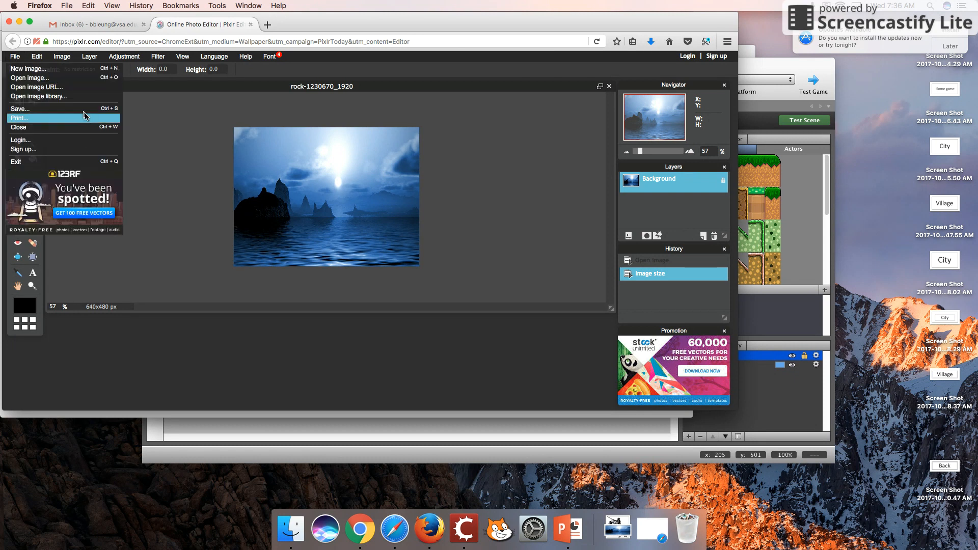
click(21, 109)
text(B)
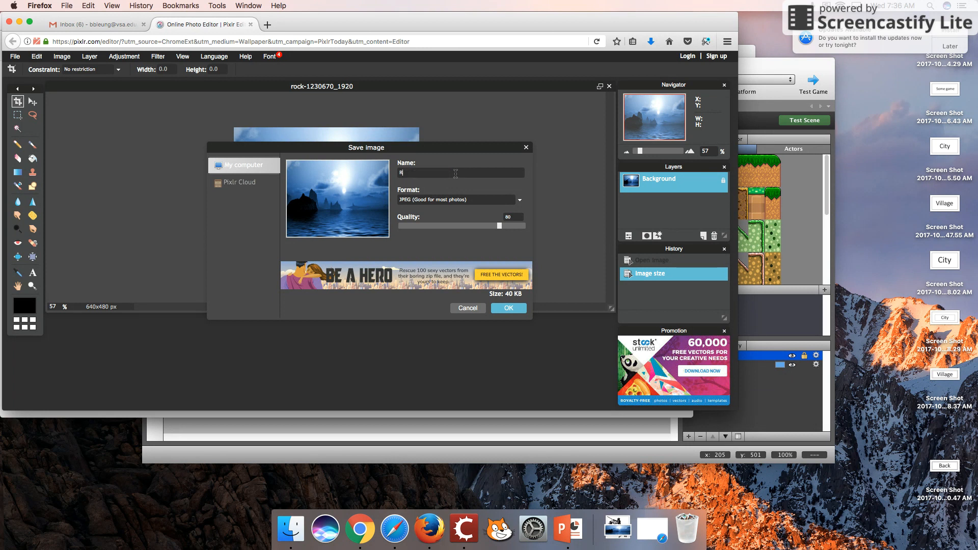
text(ockSmall)
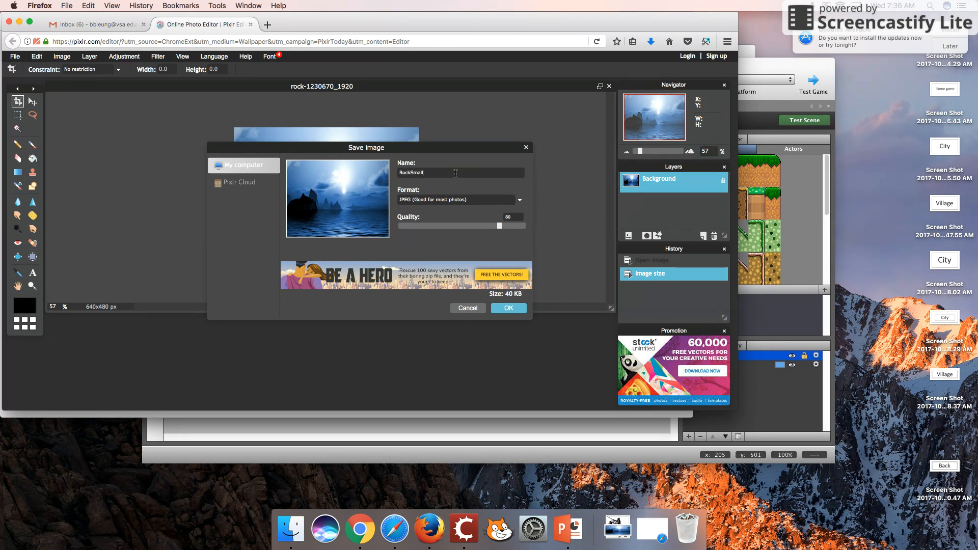
click(507, 307)
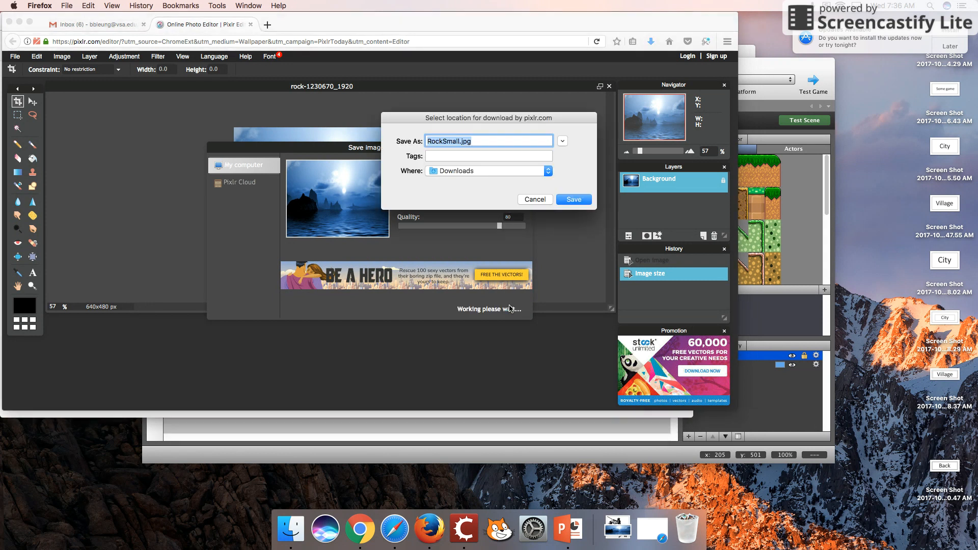
click(573, 198)
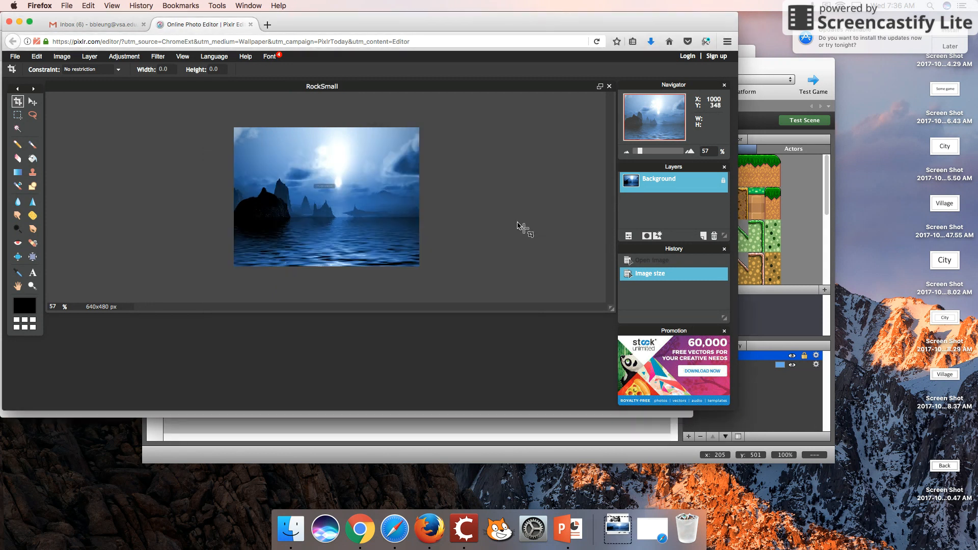
click(463, 528)
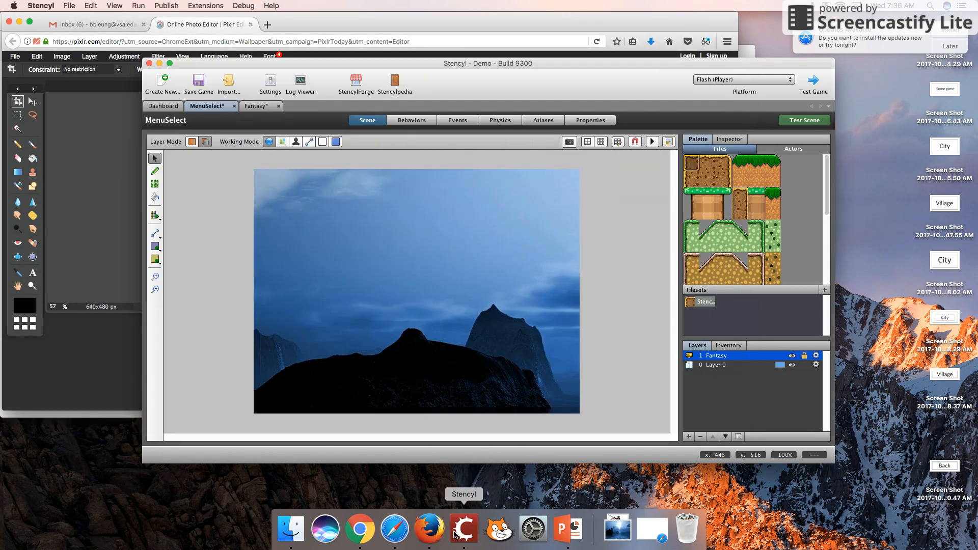
Step: From the backgrounds list, create a new background named RockSmall
click(162, 106)
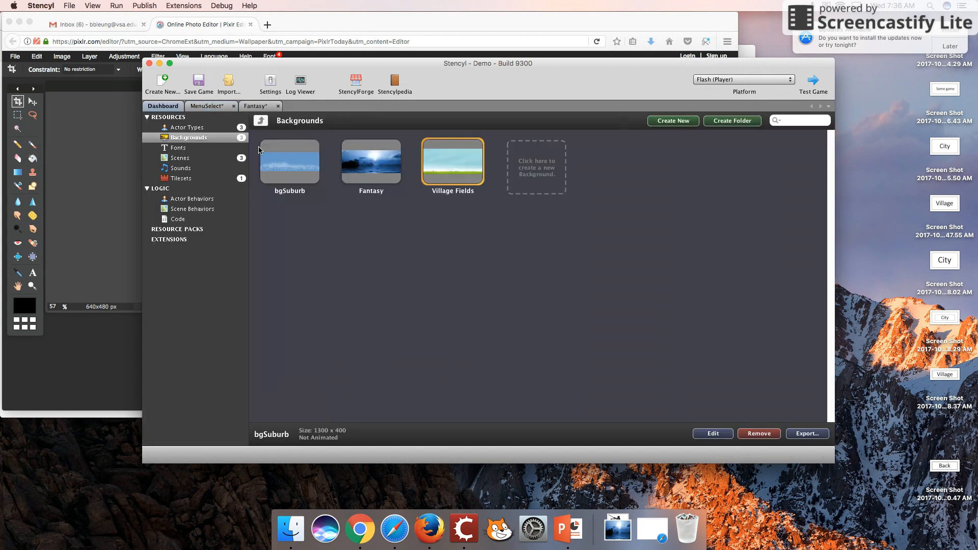
click(672, 120)
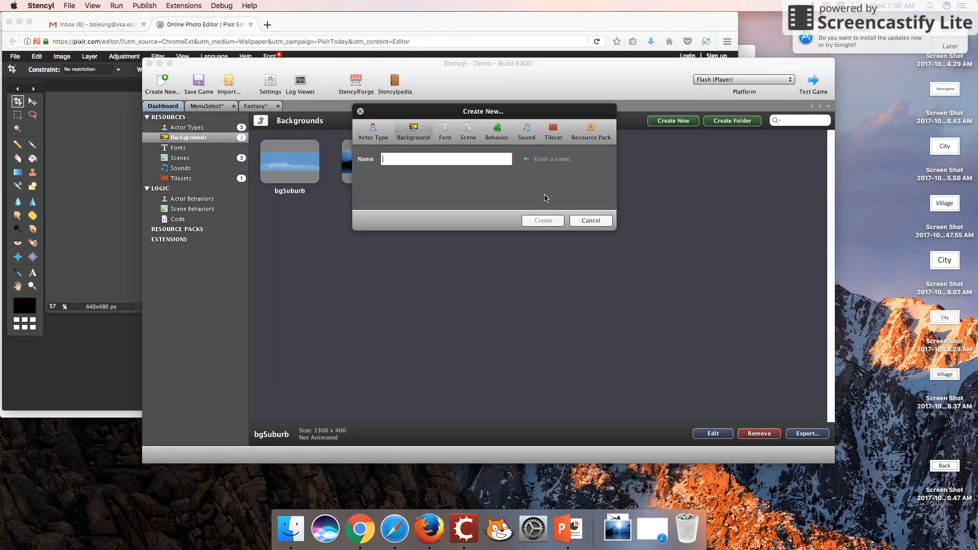
text(FantasyS)
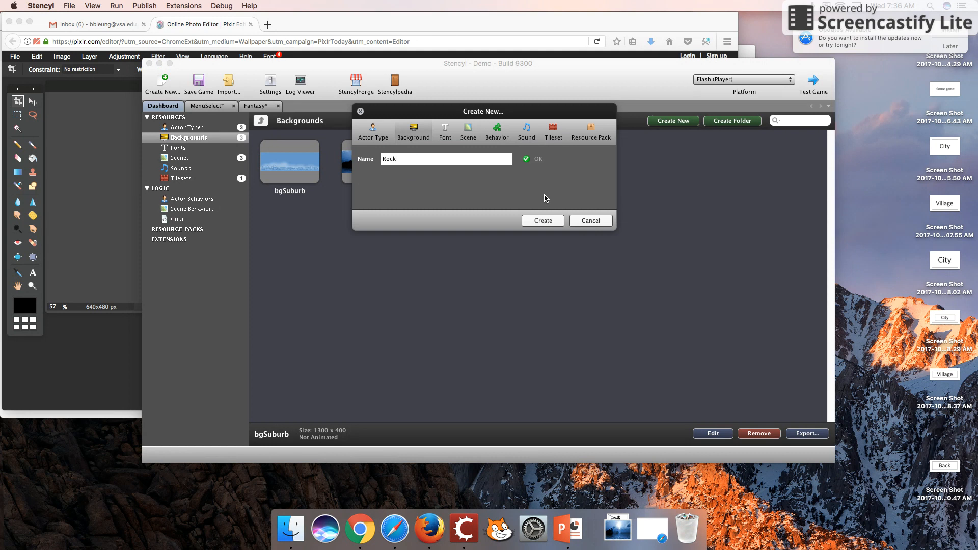
text(Small)
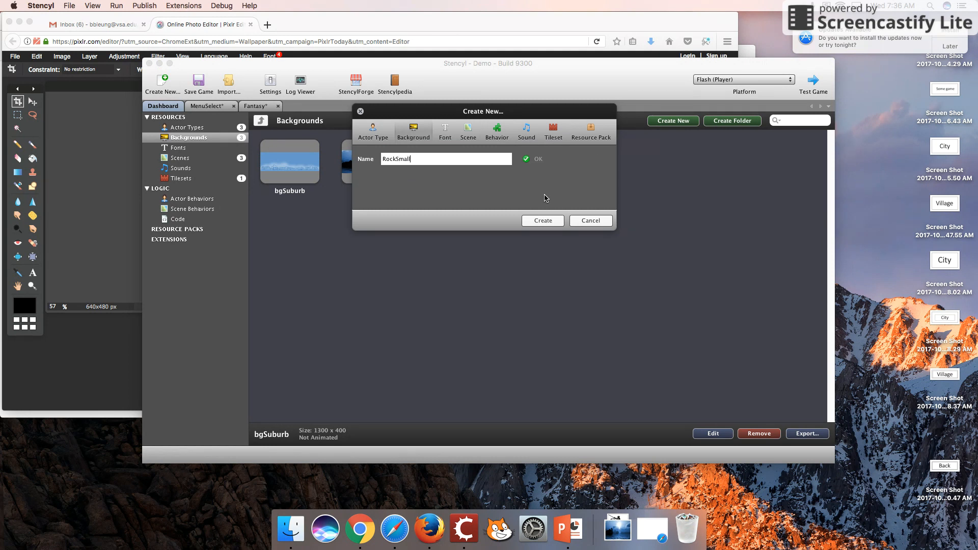
click(541, 220)
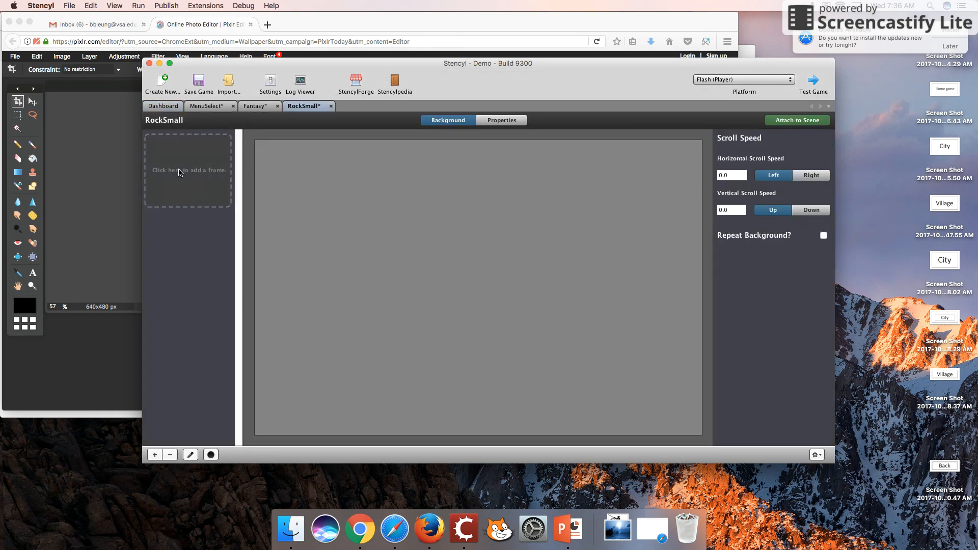
Step: Import RockSmall.jpg from Downloads as RockSmall's first frame and attach it to MenuSelect
click(188, 170)
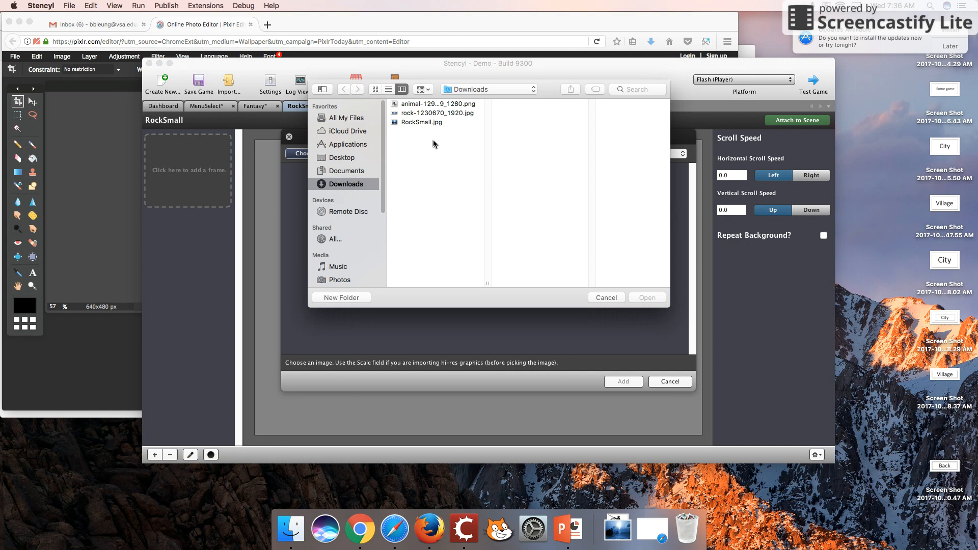
click(603, 297)
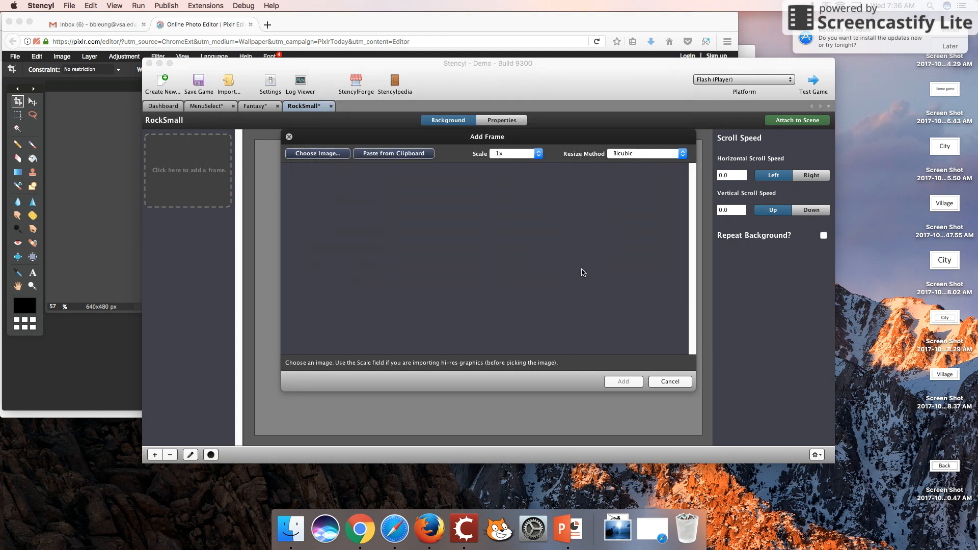
click(317, 153)
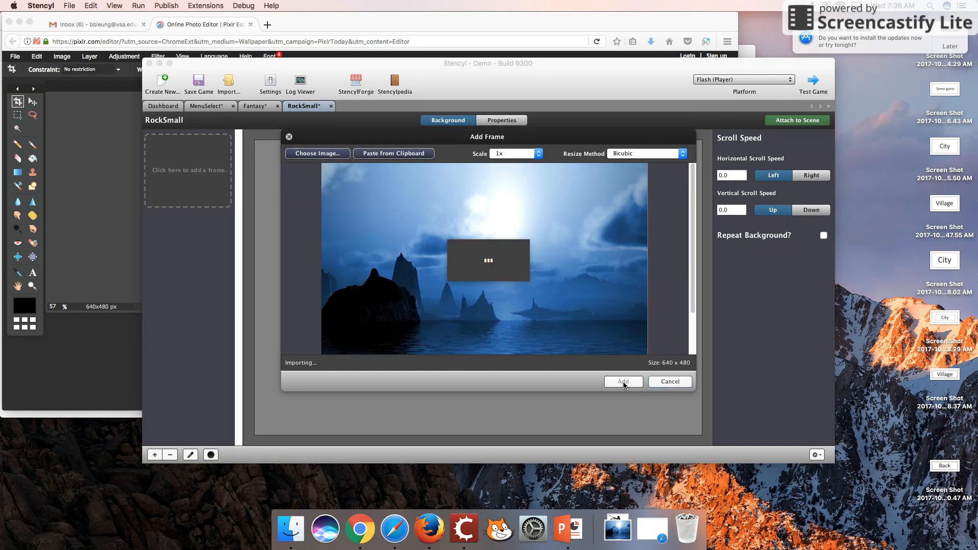
click(622, 382)
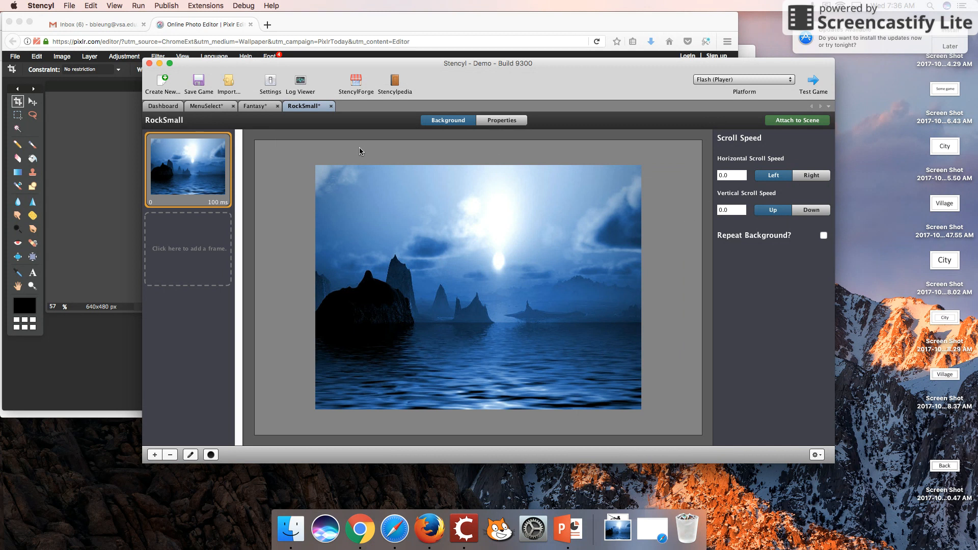
mouse_move(732, 120)
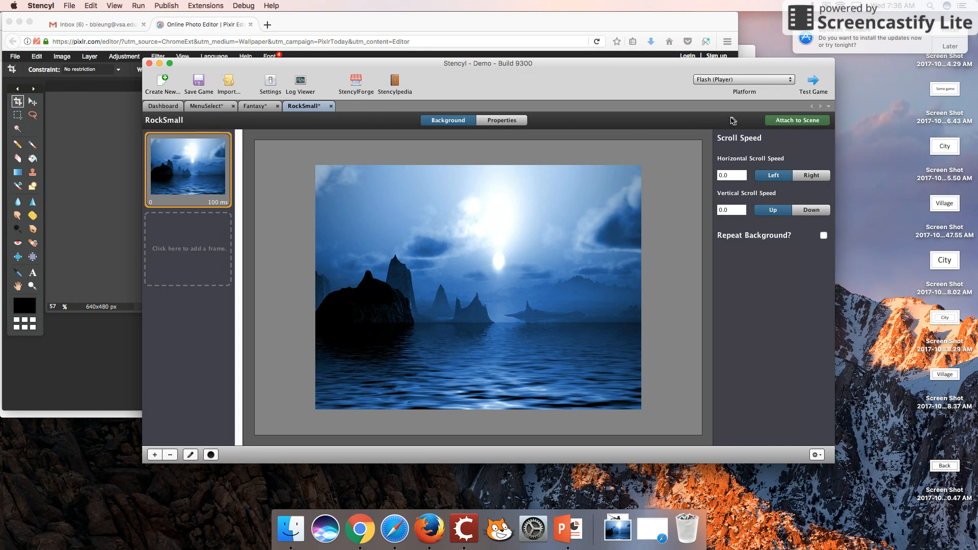
click(797, 121)
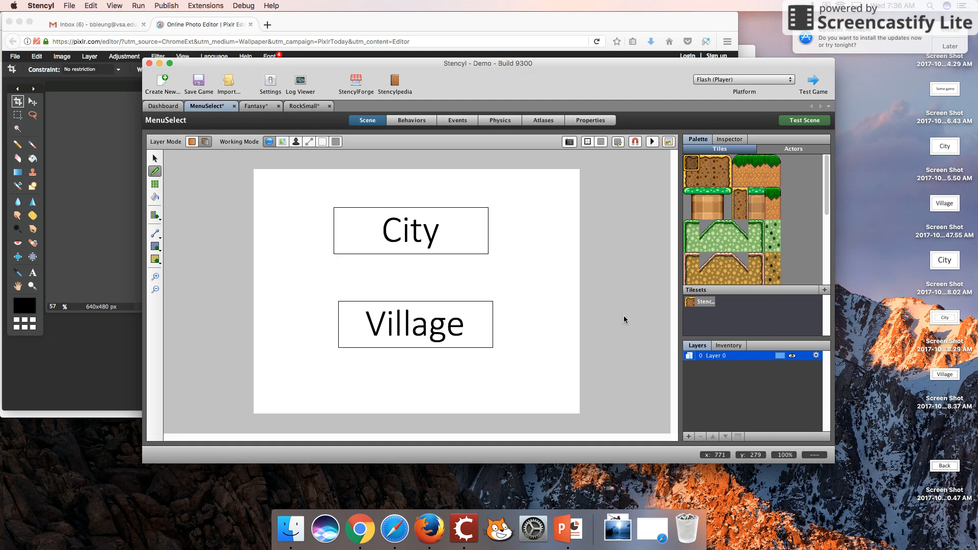
click(305, 105)
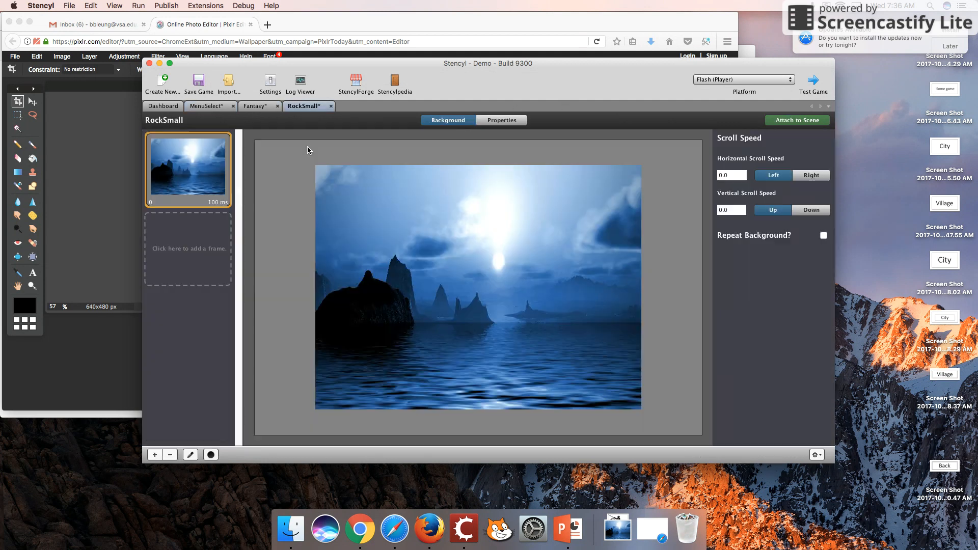
click(796, 120)
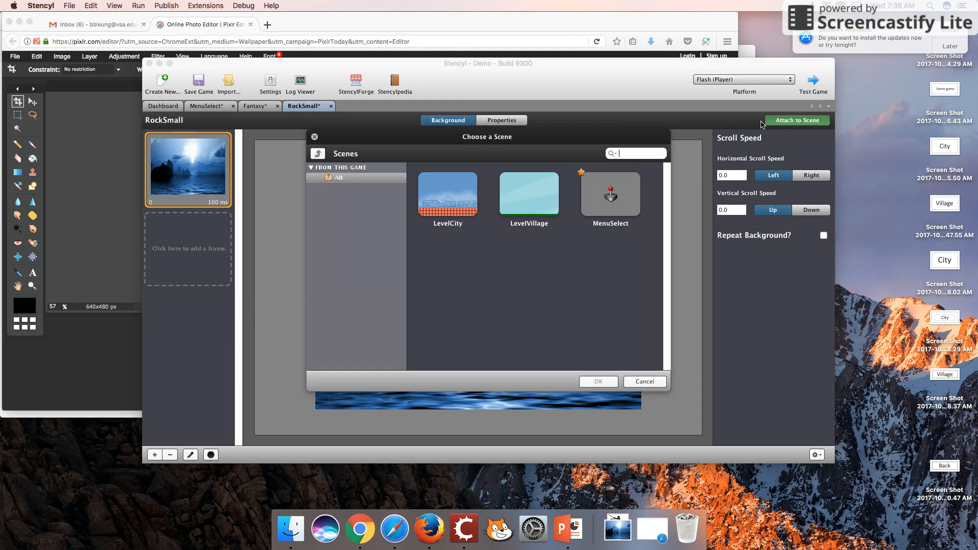
click(609, 194)
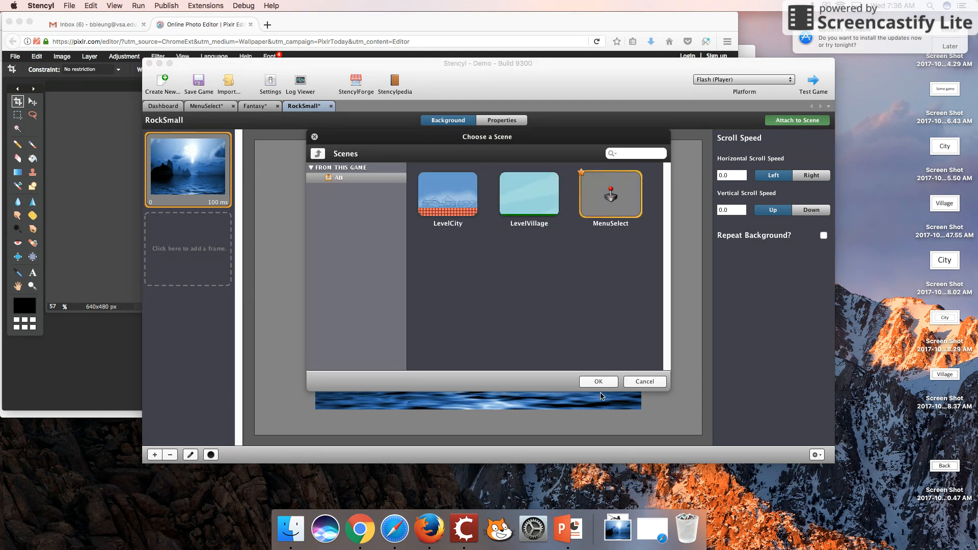
click(597, 380)
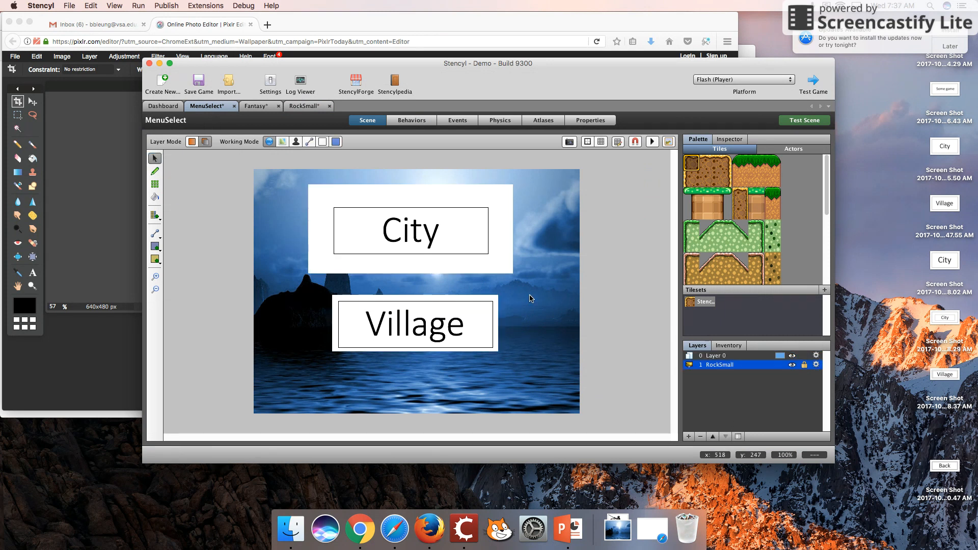
mouse_move(420, 330)
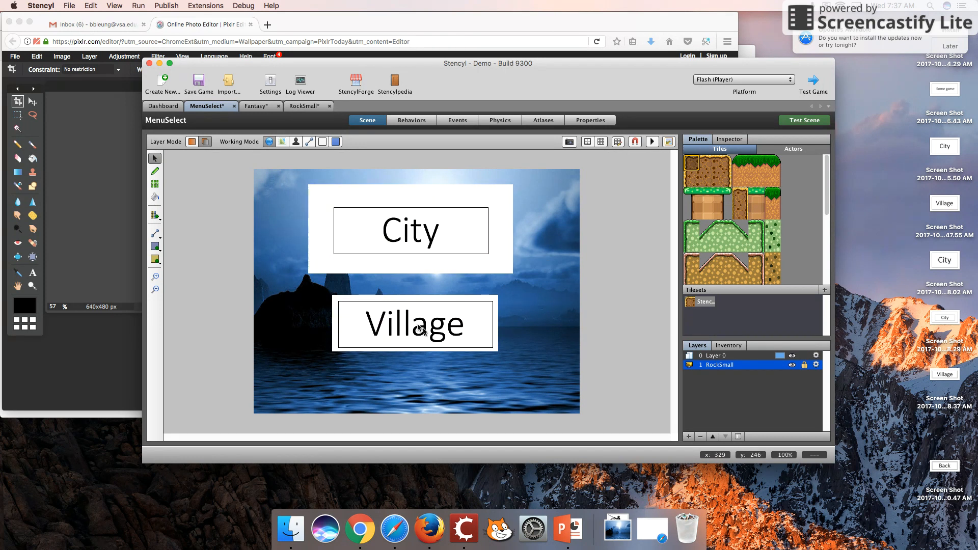
mouse_move(229, 116)
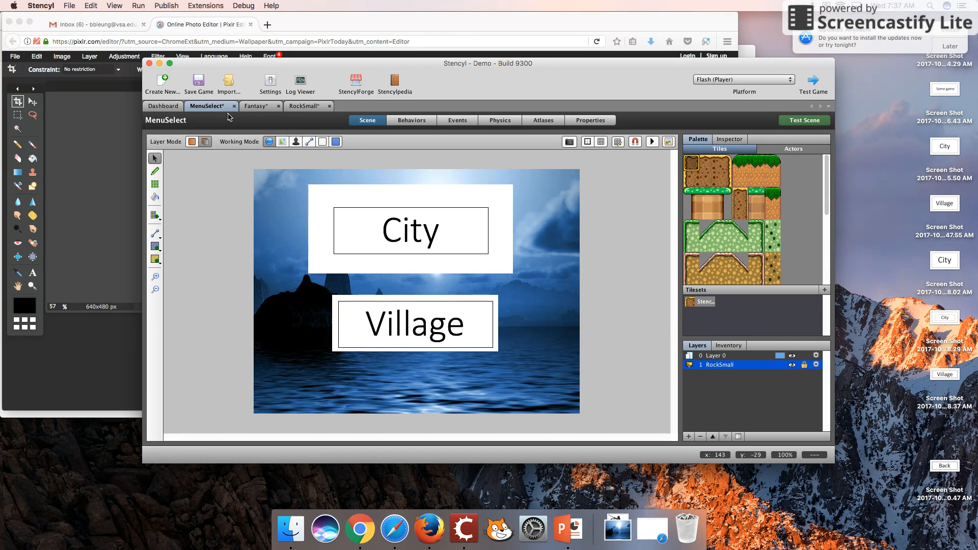
mouse_move(323, 371)
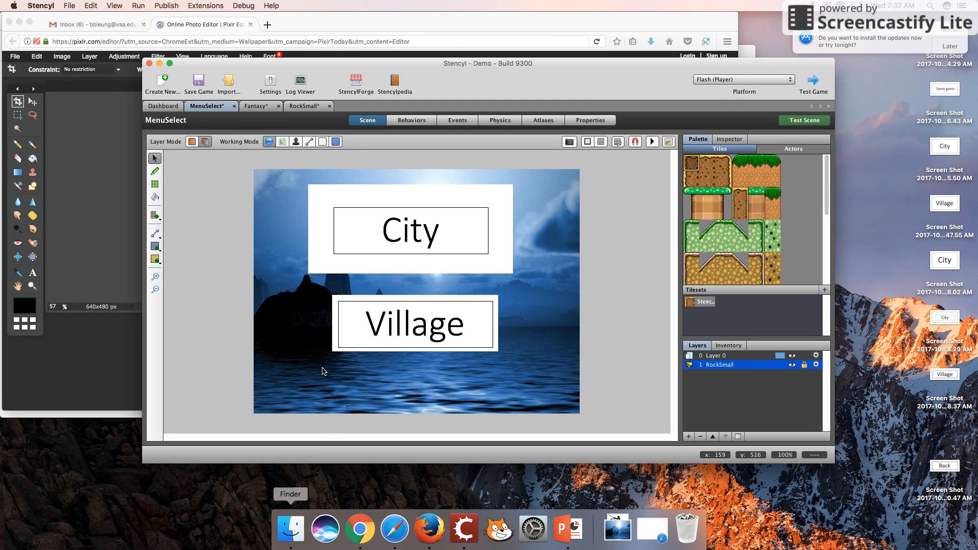
mouse_move(290, 529)
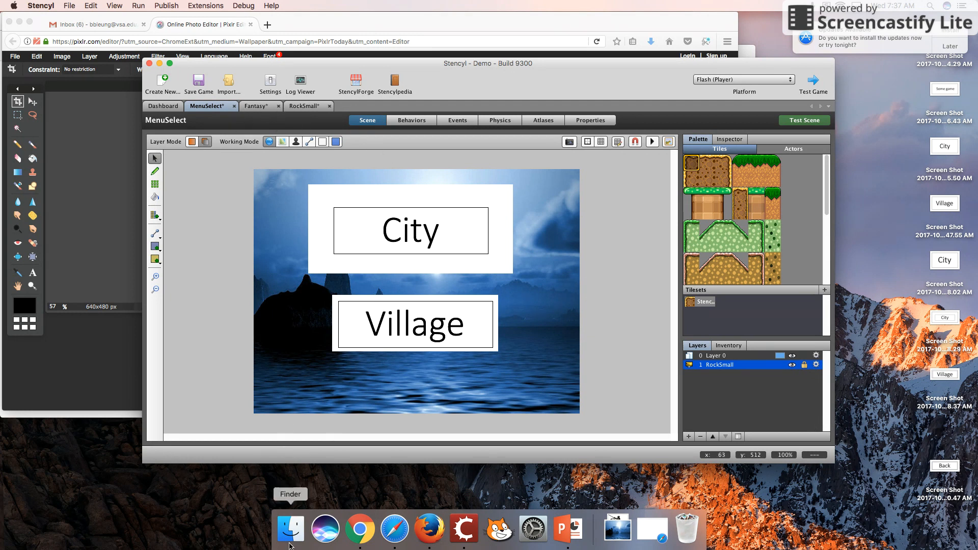
Step: View the game's 640x480 display size and locate RockSmall.jpg in Finder
click(269, 85)
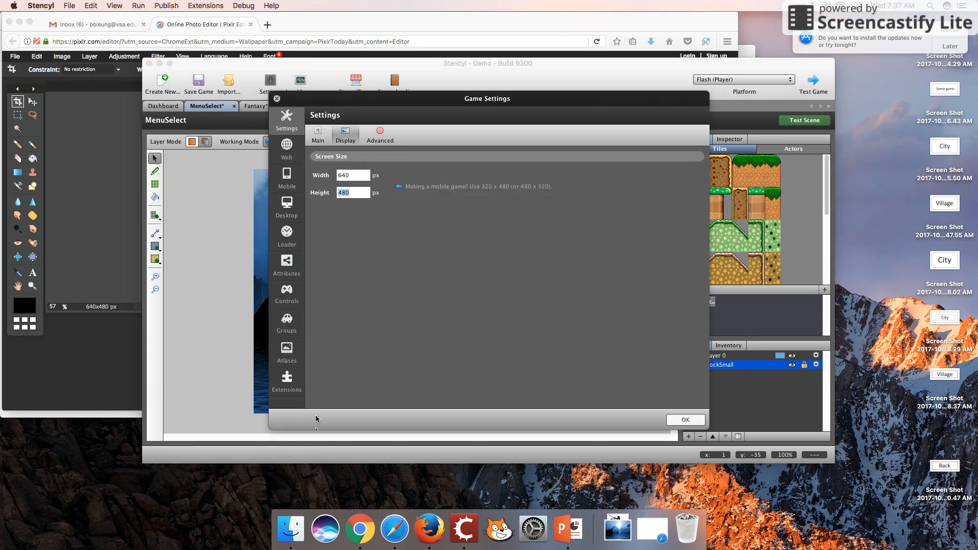
mouse_move(324, 528)
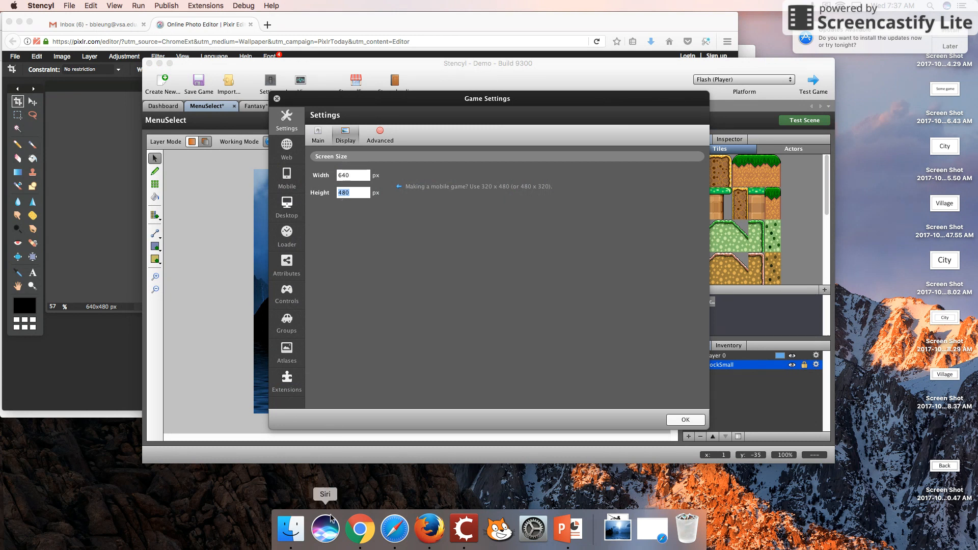
click(290, 529)
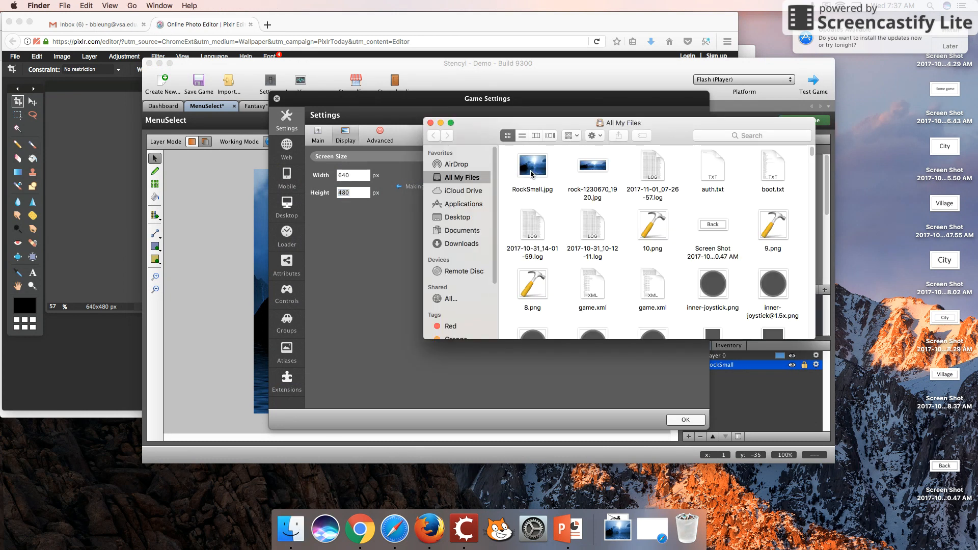
click(531, 165)
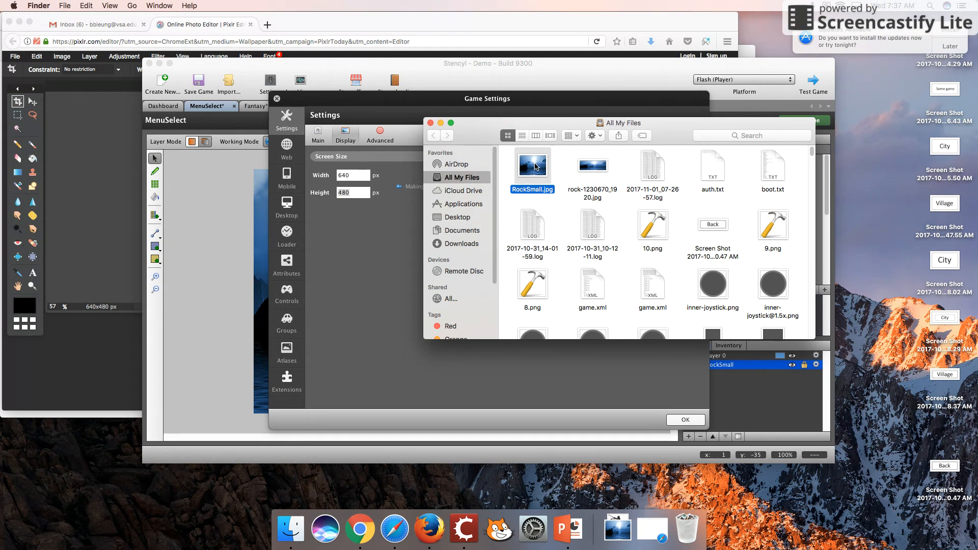
Step: Show RockSmall.jpg's info, confirm its 640 × 480 dimensions, and dismiss the window
right_click(532, 165)
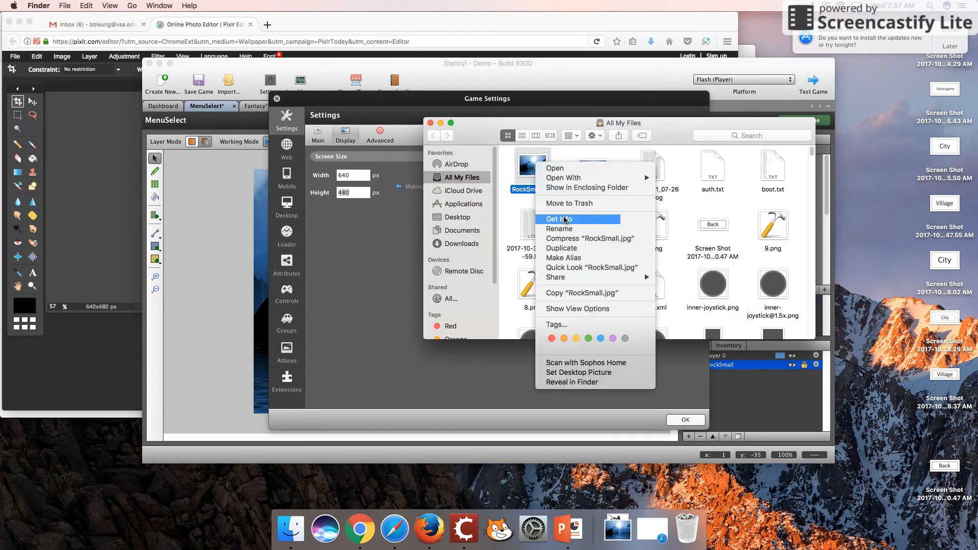
click(558, 219)
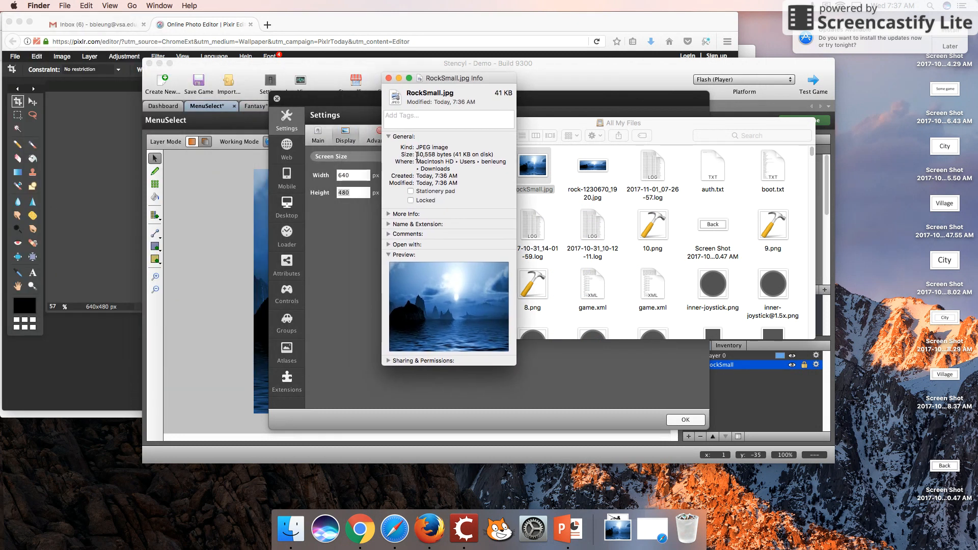
click(388, 214)
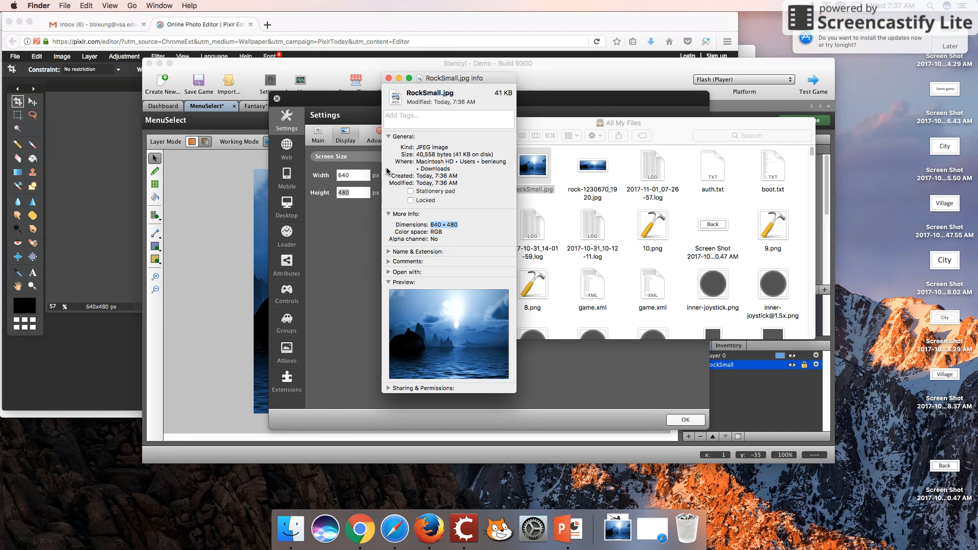
mouse_move(405, 122)
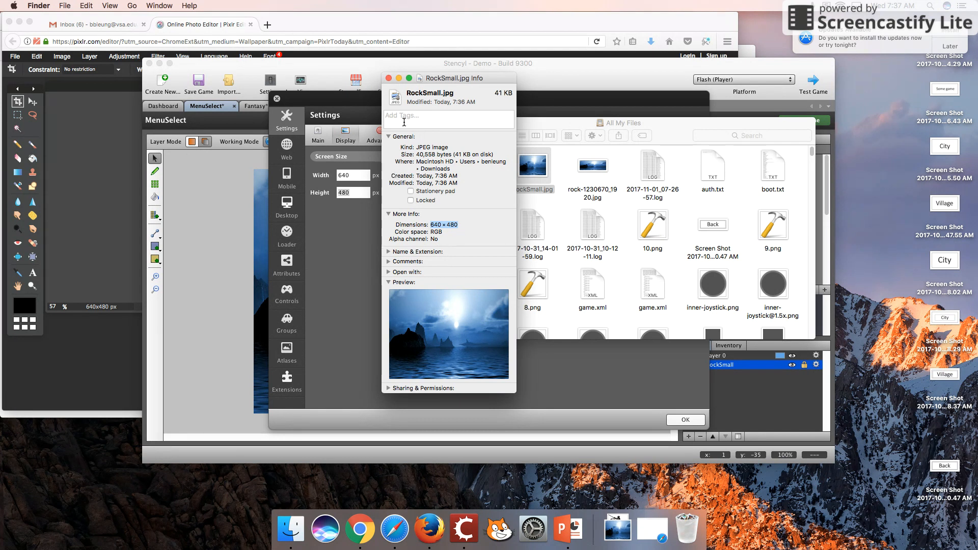
mouse_move(403, 111)
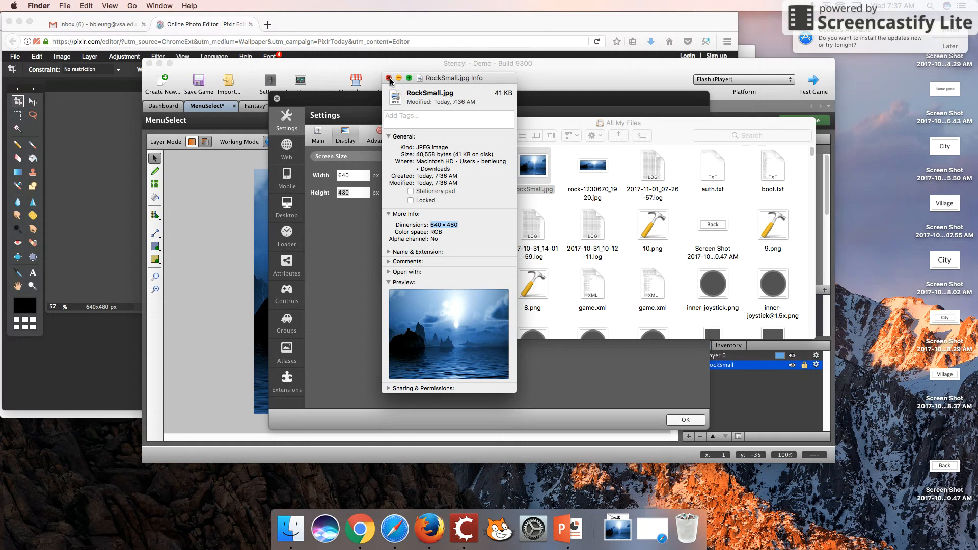
click(388, 79)
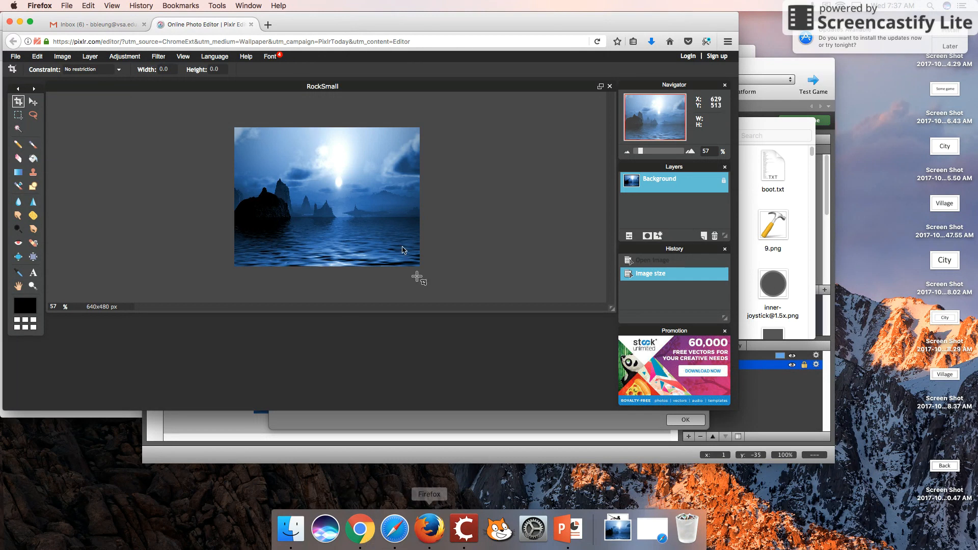
Step: Search Google Images for rocks and list the size and usage-rights filter options
text(www)
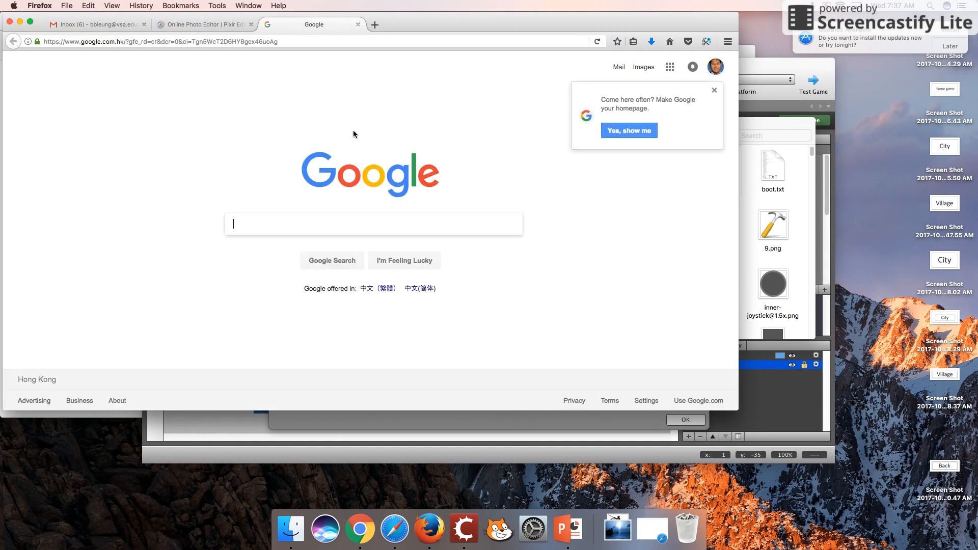
click(643, 67)
text(roccks)
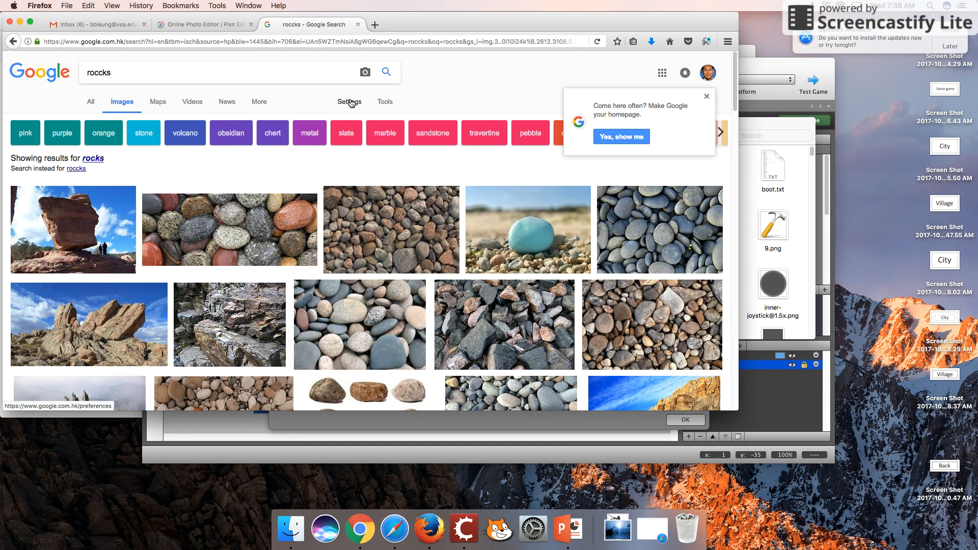
click(385, 102)
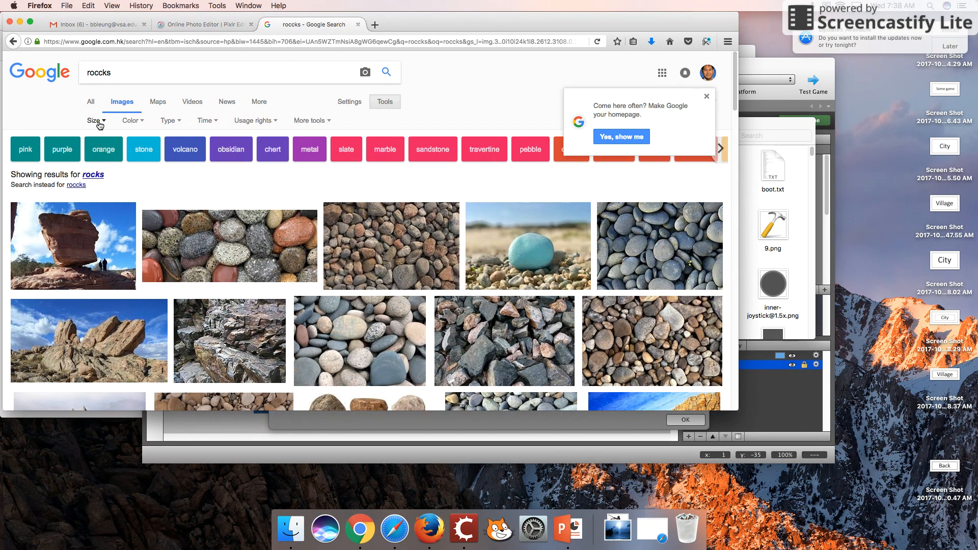
click(93, 121)
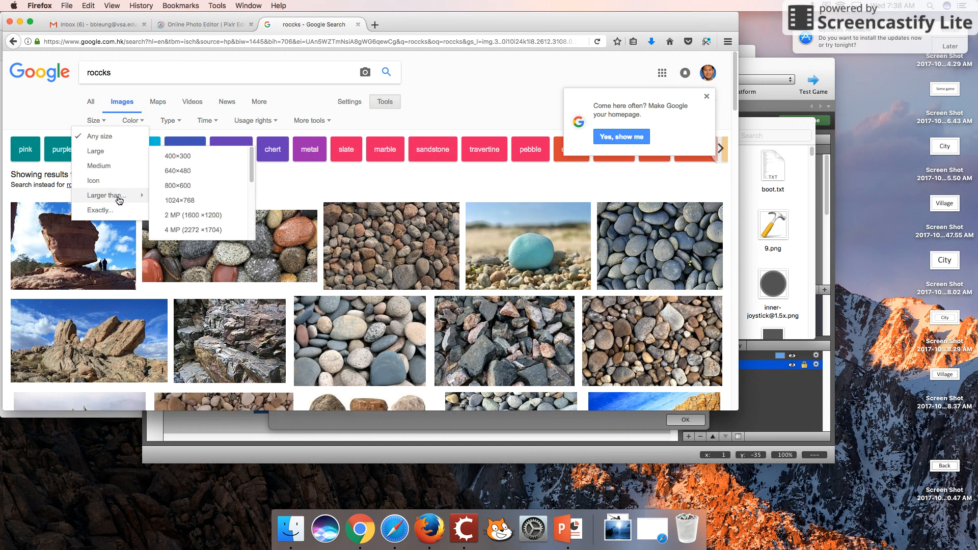
mouse_move(177, 170)
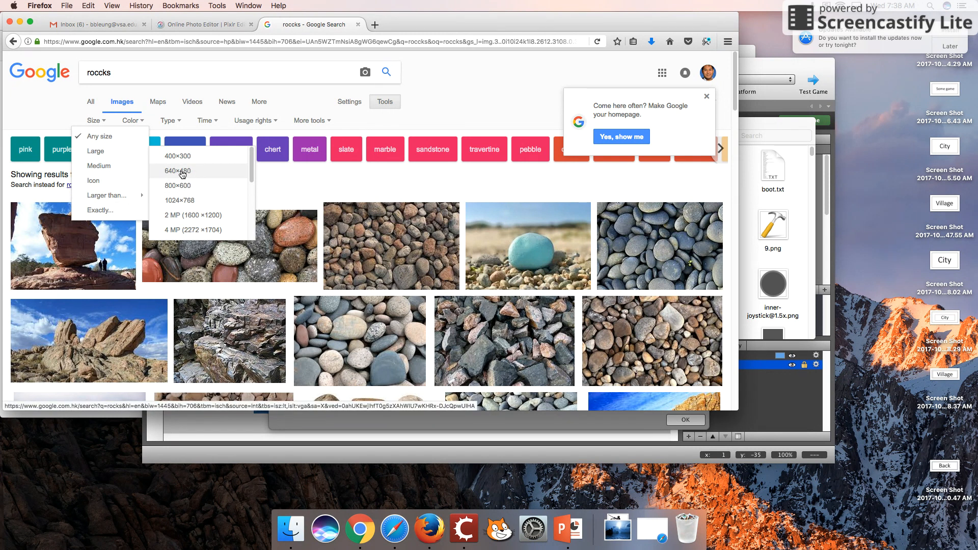
mouse_move(193, 174)
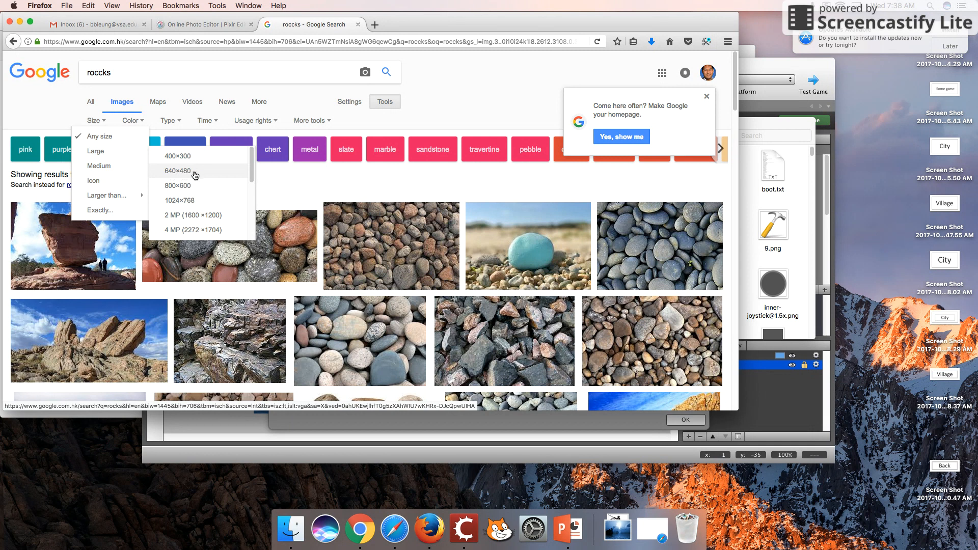
mouse_move(211, 174)
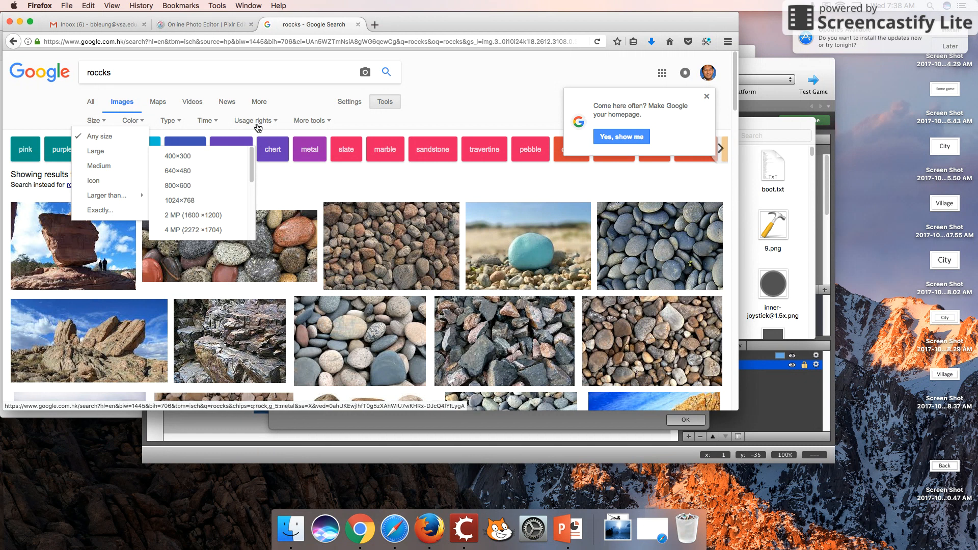
click(251, 120)
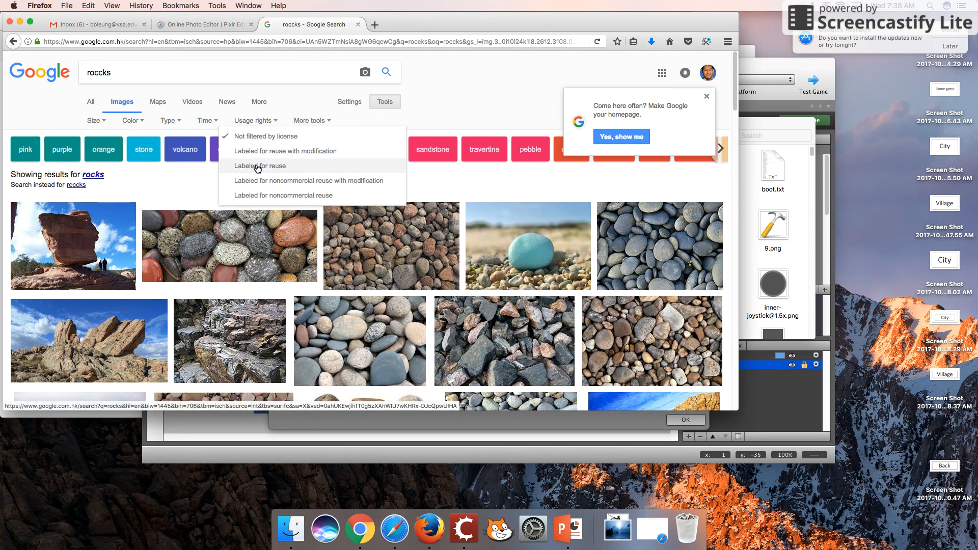
mouse_move(299, 156)
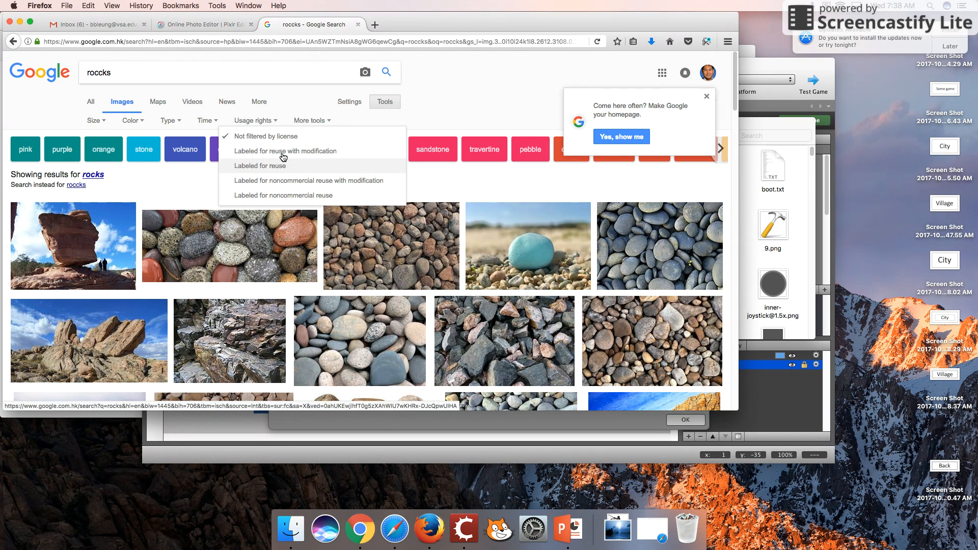
mouse_move(333, 180)
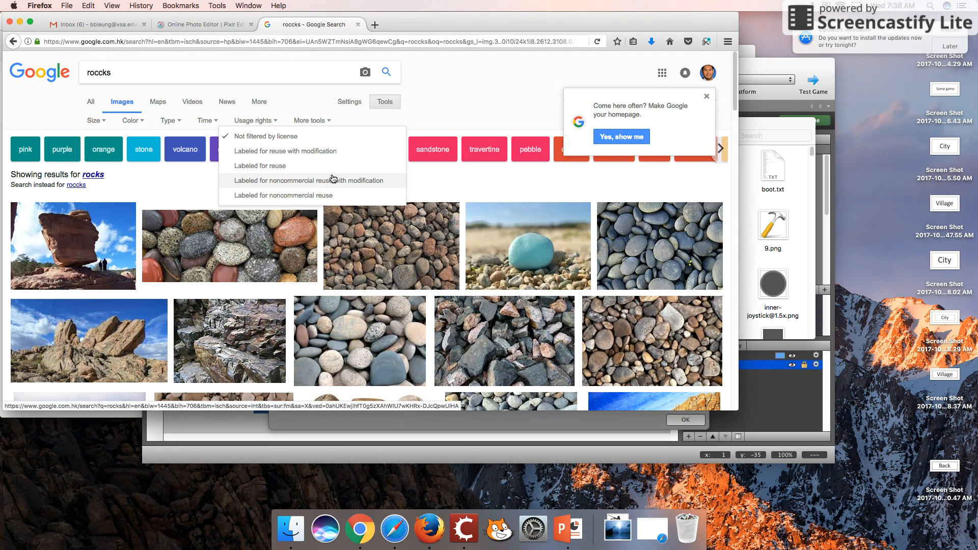